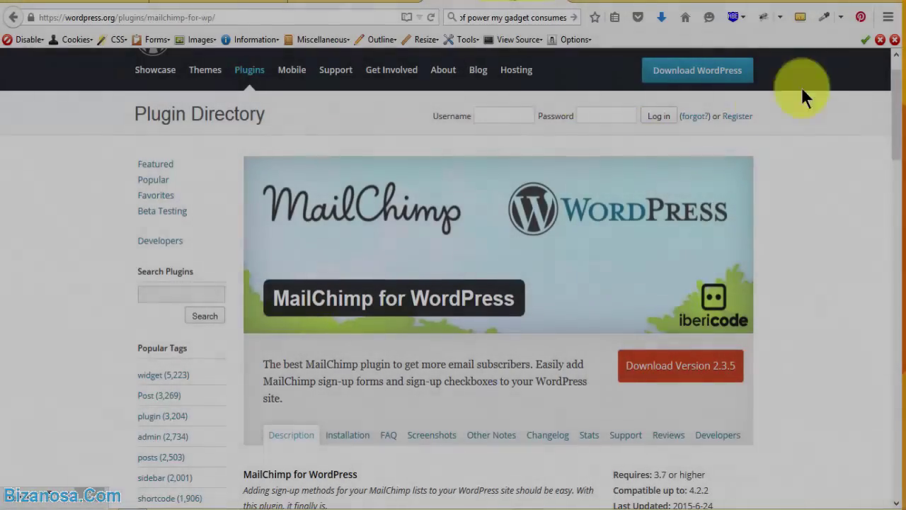
- Search Add New plugins for 'MailChimp for WordPress' and install version 2.3.5
scroll("down", 3)
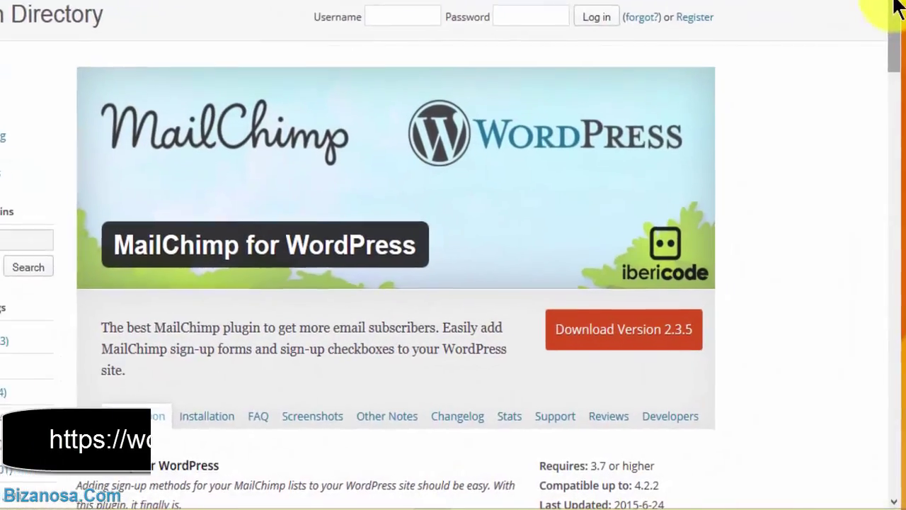
scroll("down", 3)
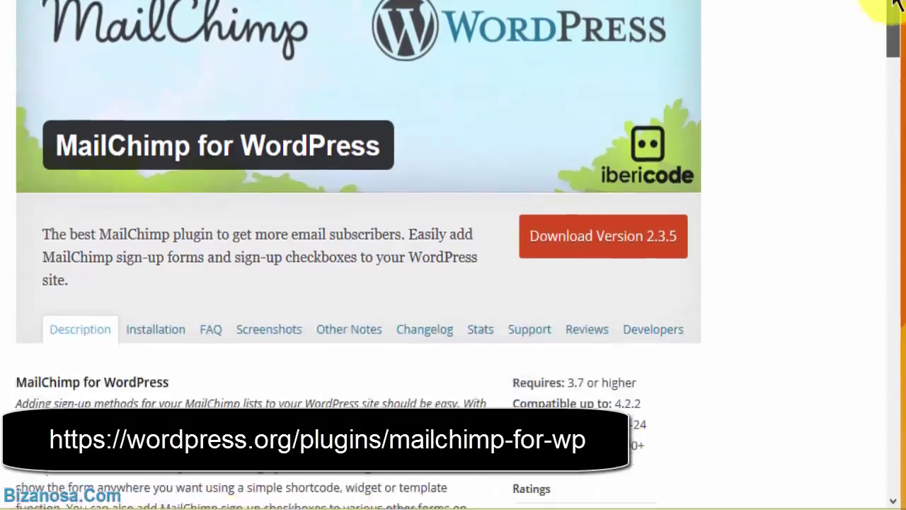
scroll("down", 3)
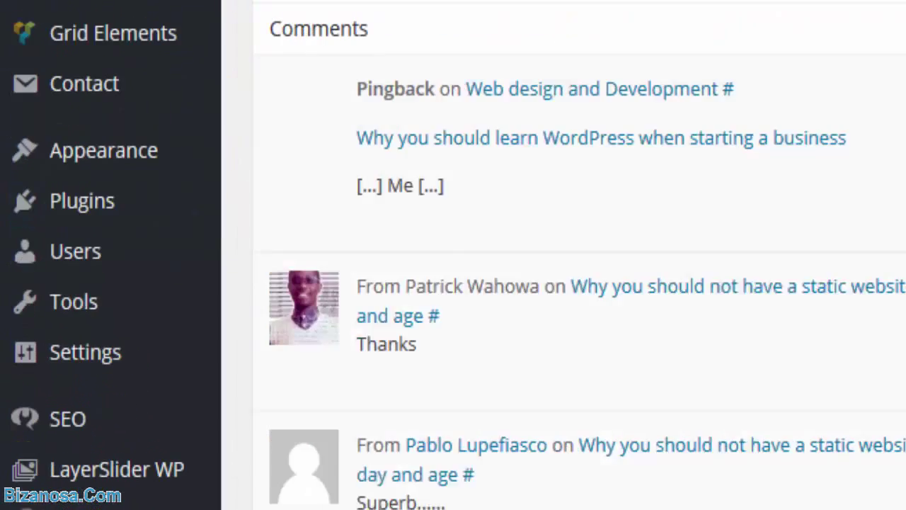
mouse_move(84, 199)
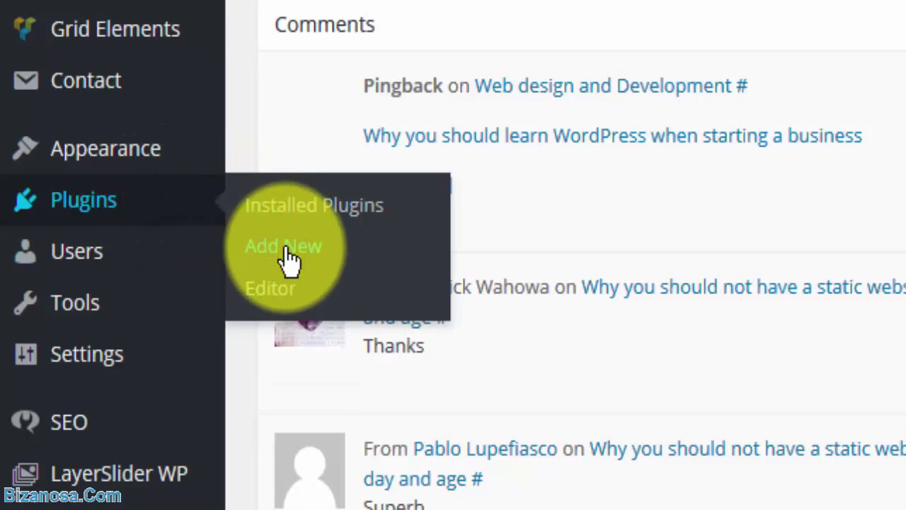
left_click(283, 246)
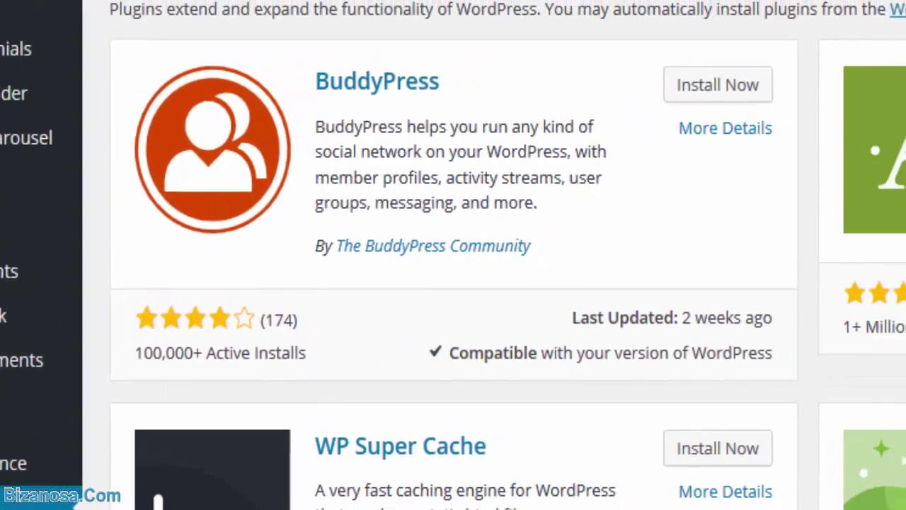
type("MailChimp for WordPress")
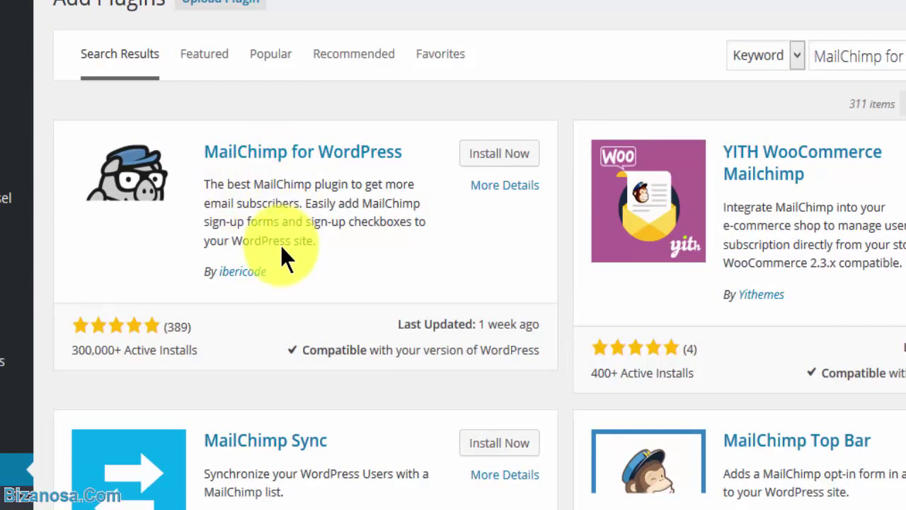
mouse_move(503, 312)
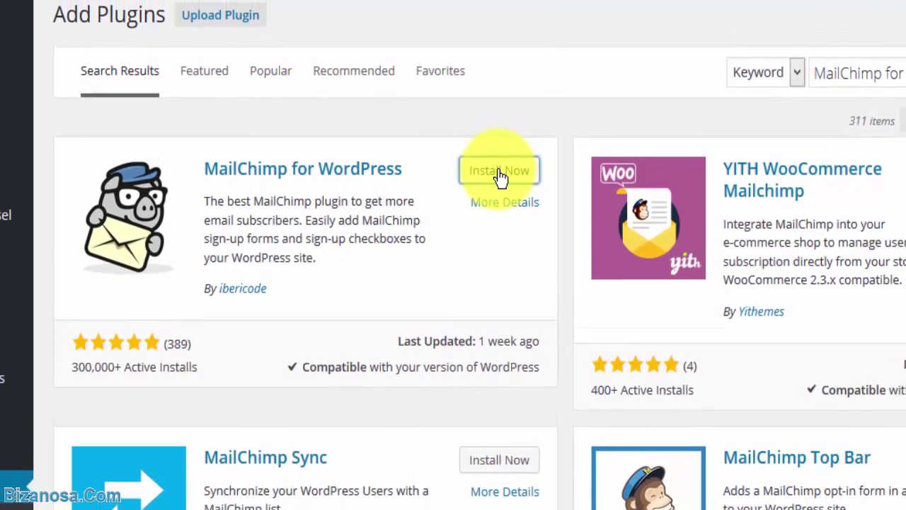
left_click(499, 170)
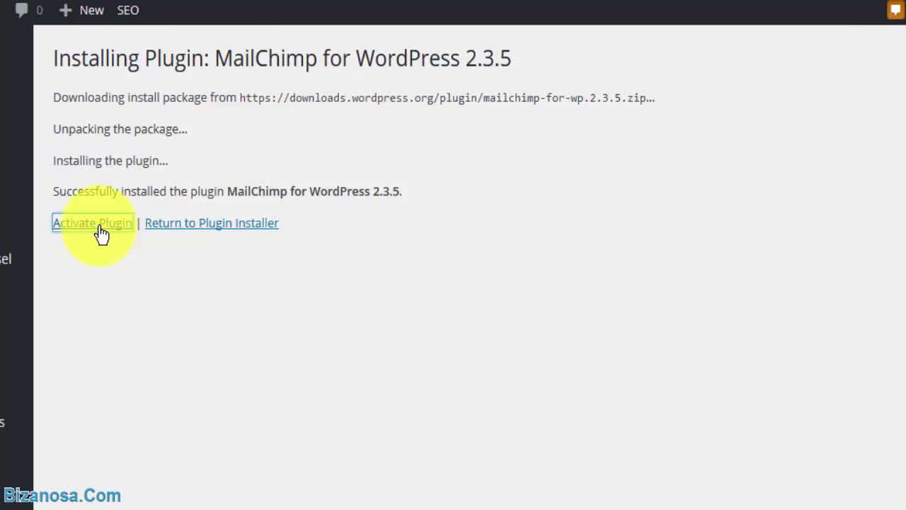
- Activate MailChimp for WordPress Lite 2.3.5 and locate its MailChimp for WP admin menu
left_click(92, 222)
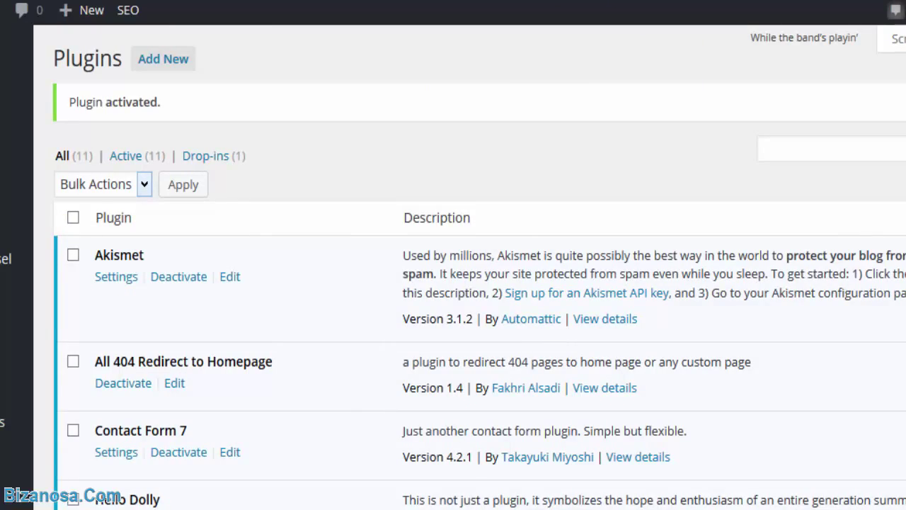
scroll("down", 3)
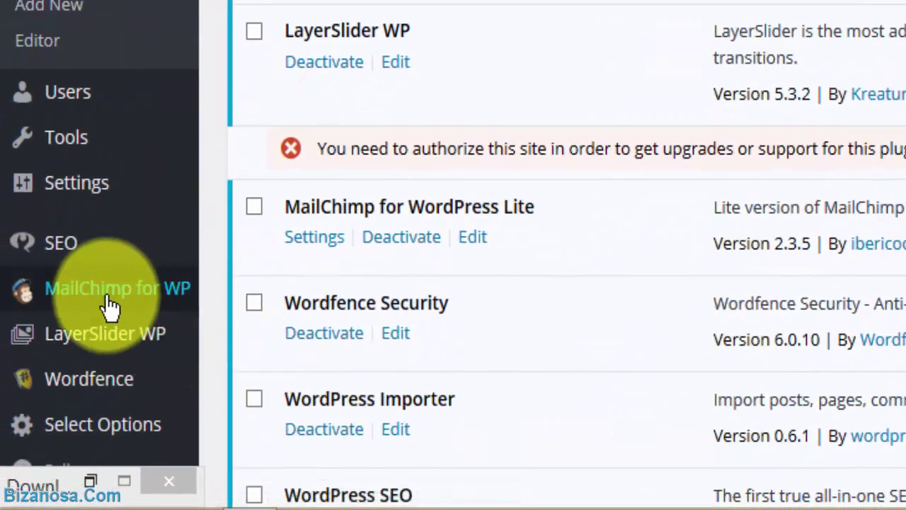
left_click(118, 288)
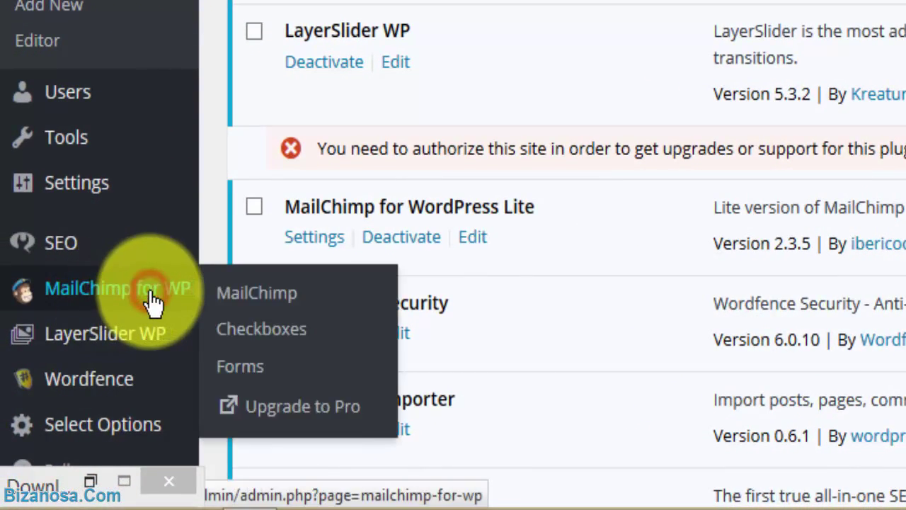
- Open the MailChimp for WP > MailChimp settings page with the connected API key
left_click(257, 292)
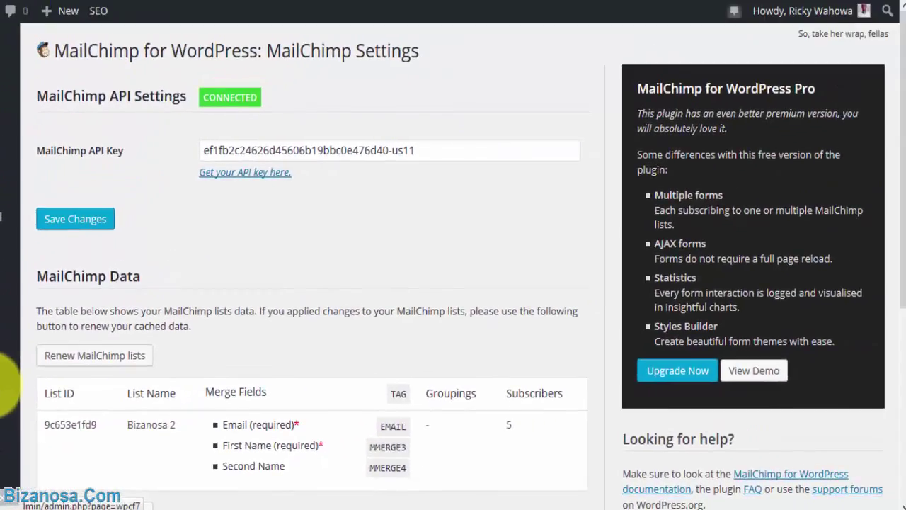
mouse_move(453, 146)
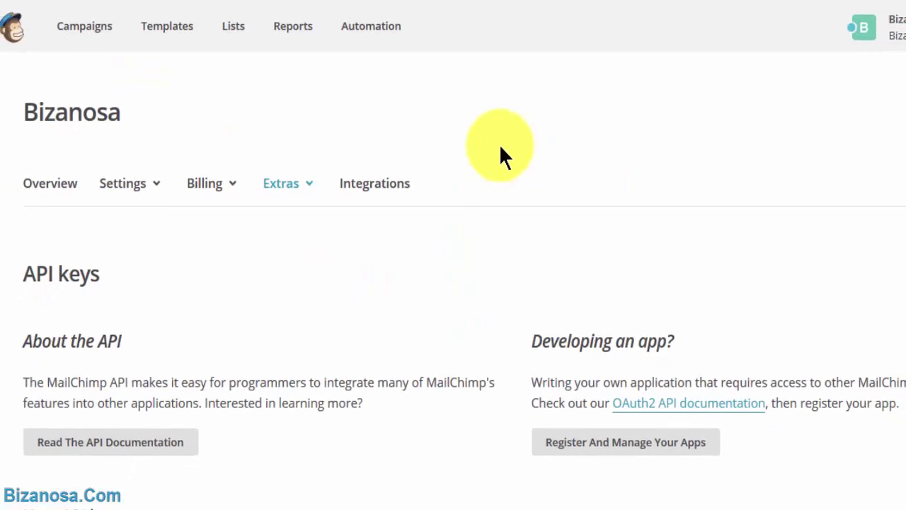
scroll("down", 3)
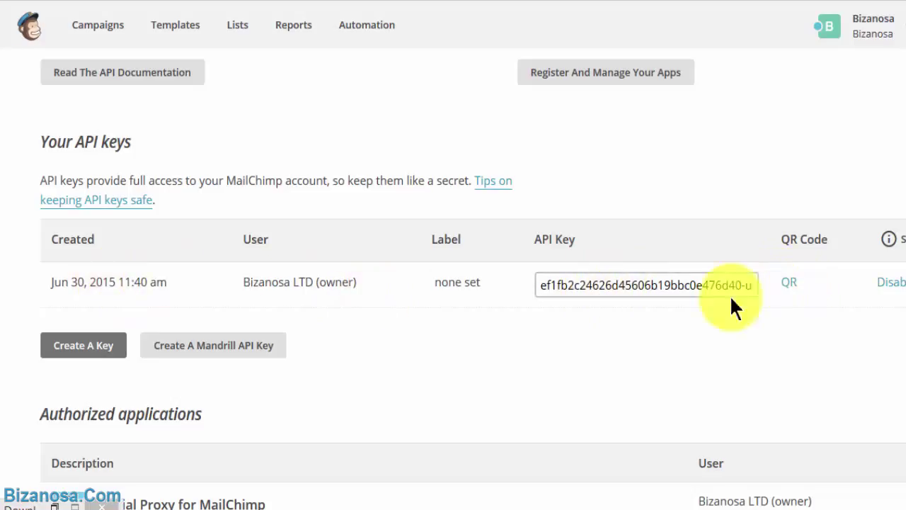
left_click(644, 284)
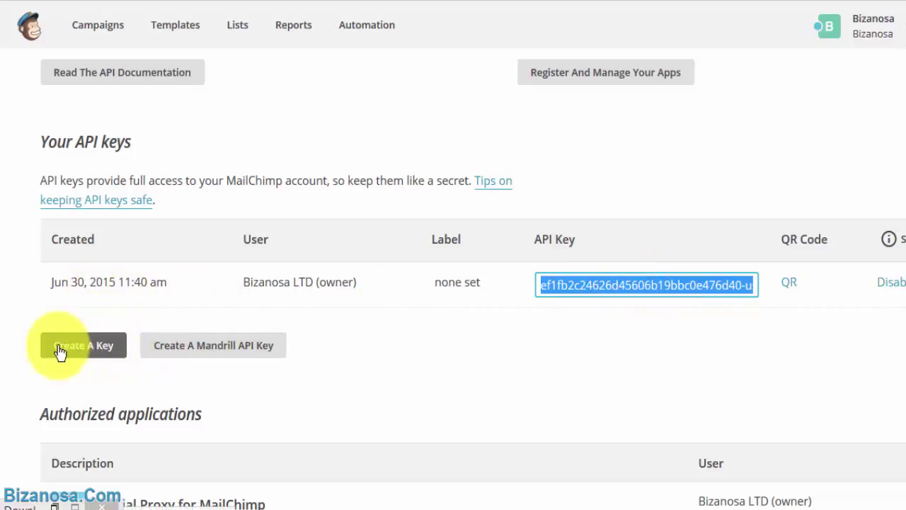
left_click(83, 346)
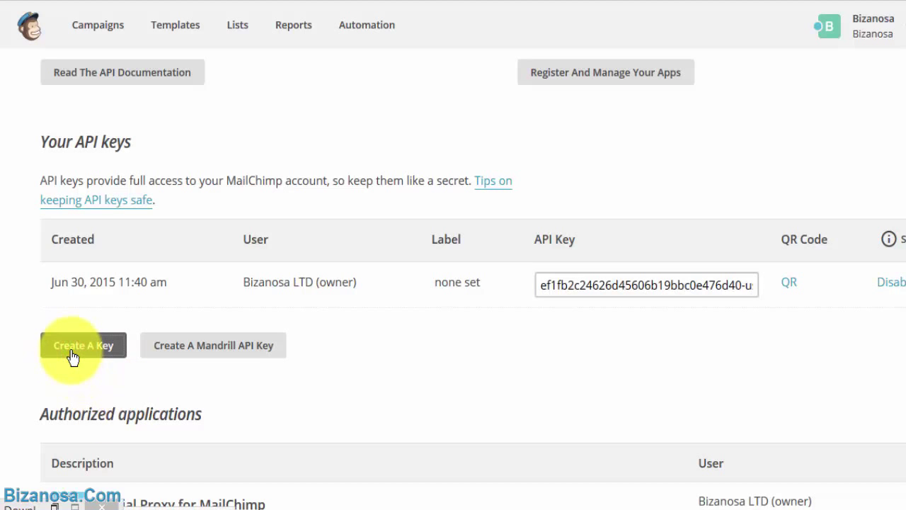
left_click(83, 345)
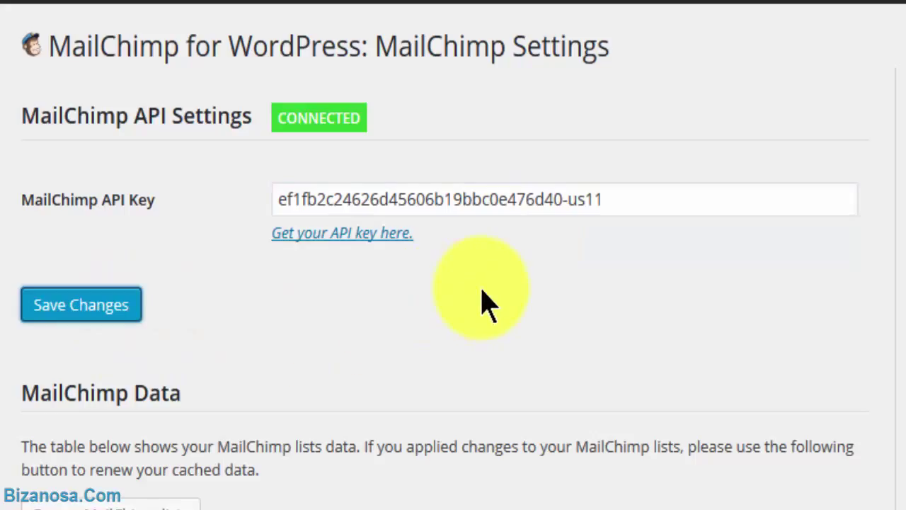
- Save the MailChimp settings and review the Bizanosa 2 list data with five subscribers
left_click(81, 303)
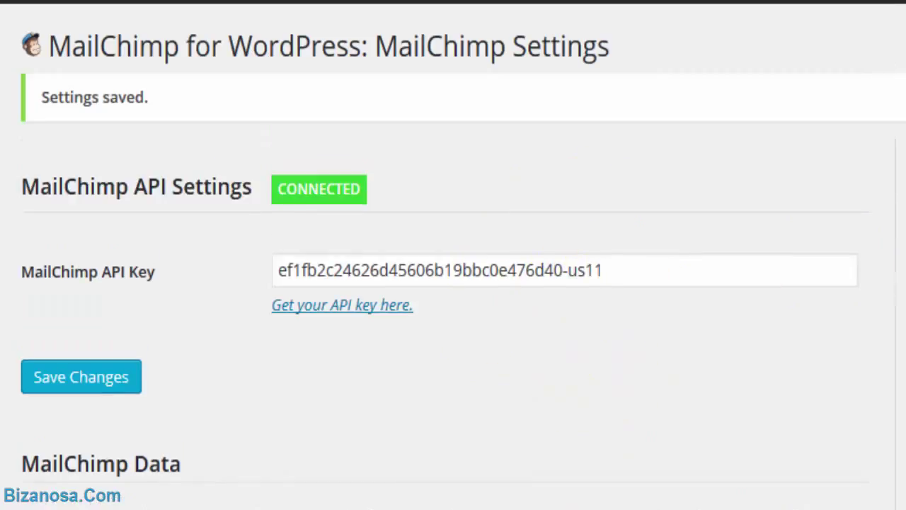
scroll("down", 3)
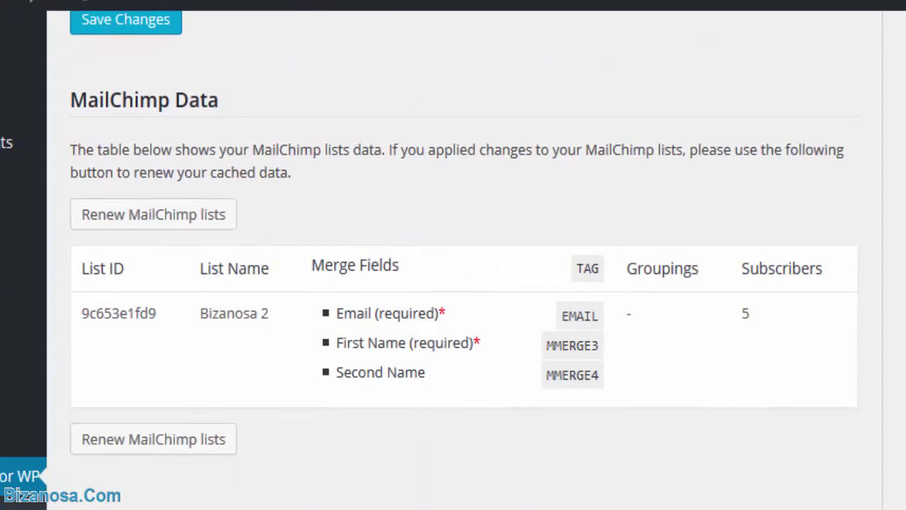
scroll("down", 3)
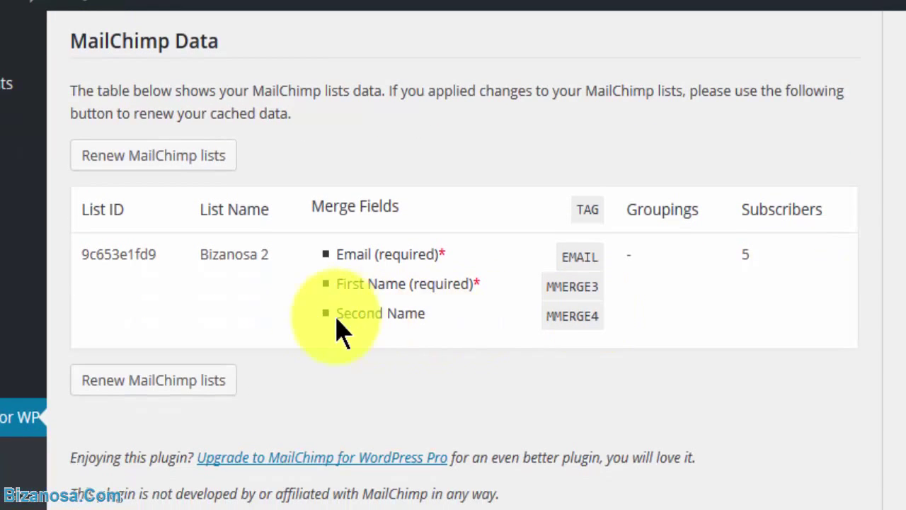
mouse_move(213, 255)
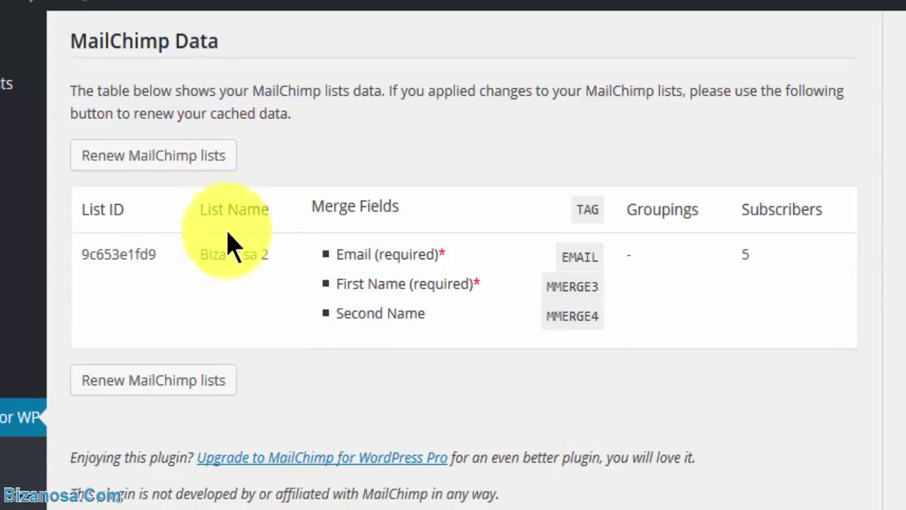
mouse_move(226, 372)
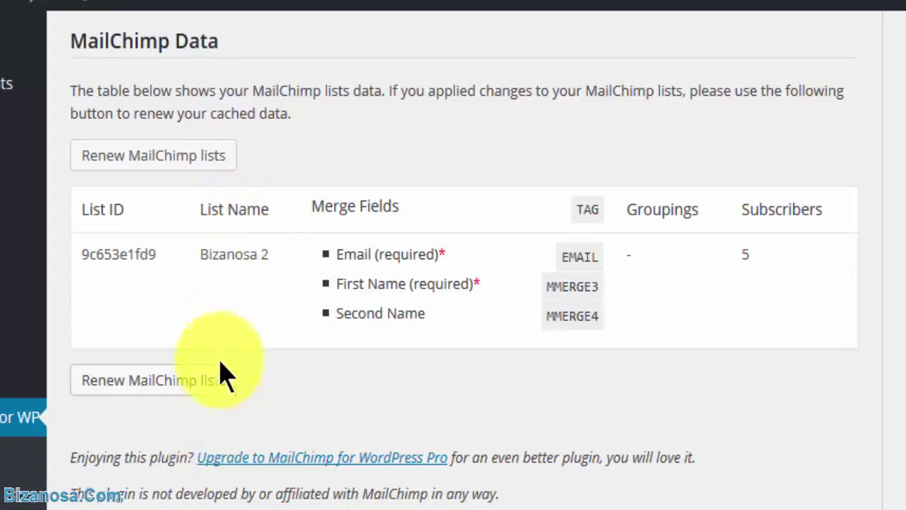
mouse_move(414, 290)
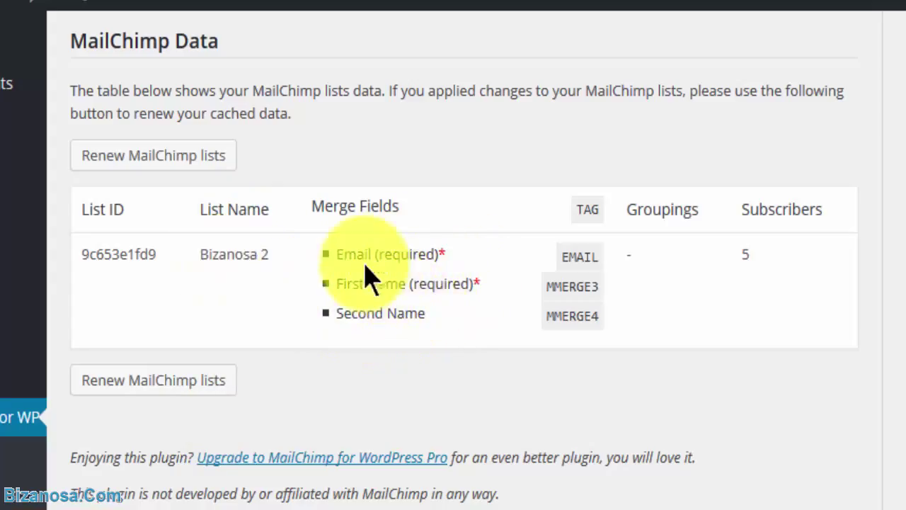
mouse_move(372, 290)
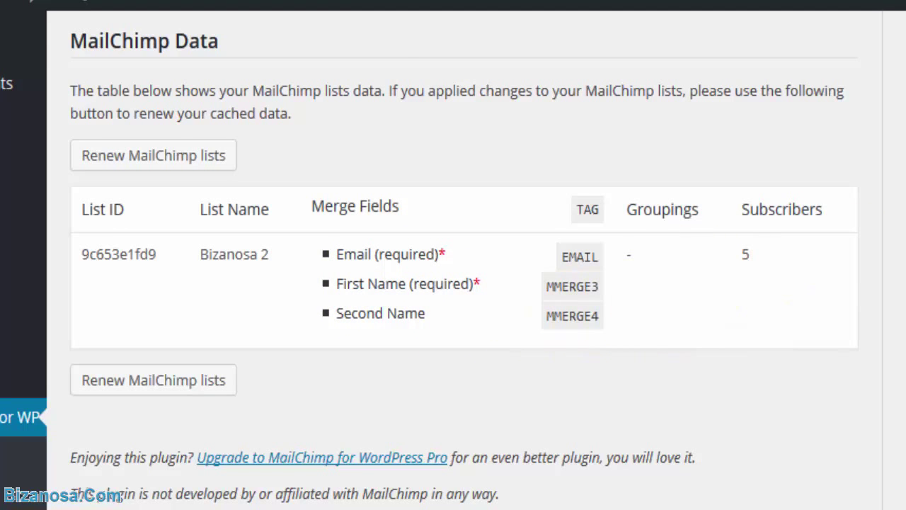
scroll("down", 3)
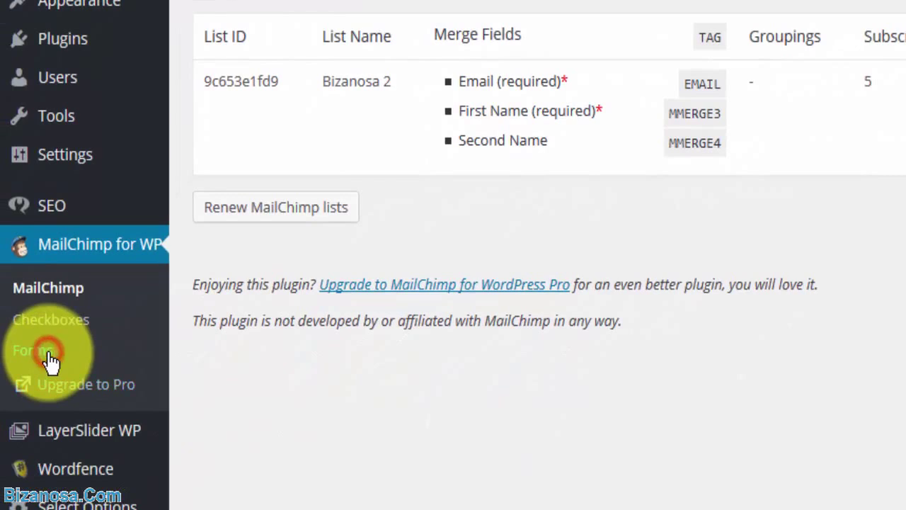
- In Form Settings, tick Bizanosa 2 under 'Lists this form subscribes to'
left_click(28, 350)
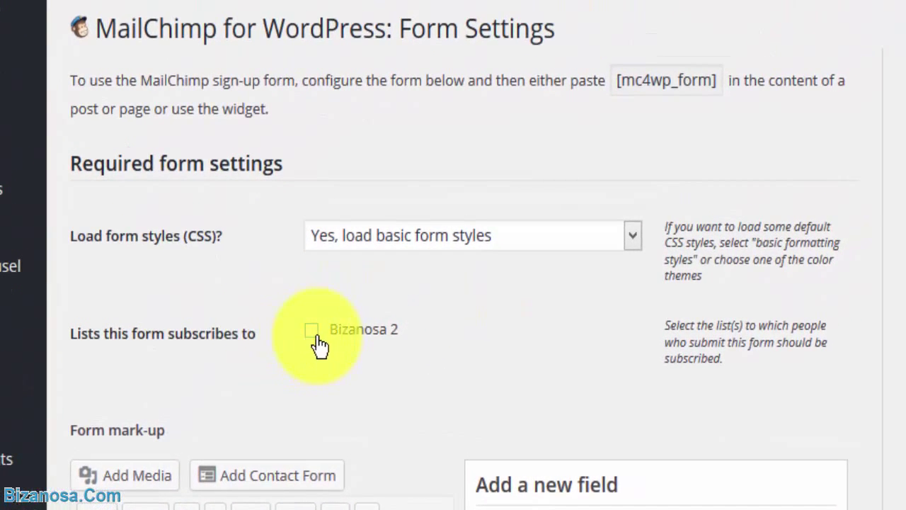
left_click(312, 330)
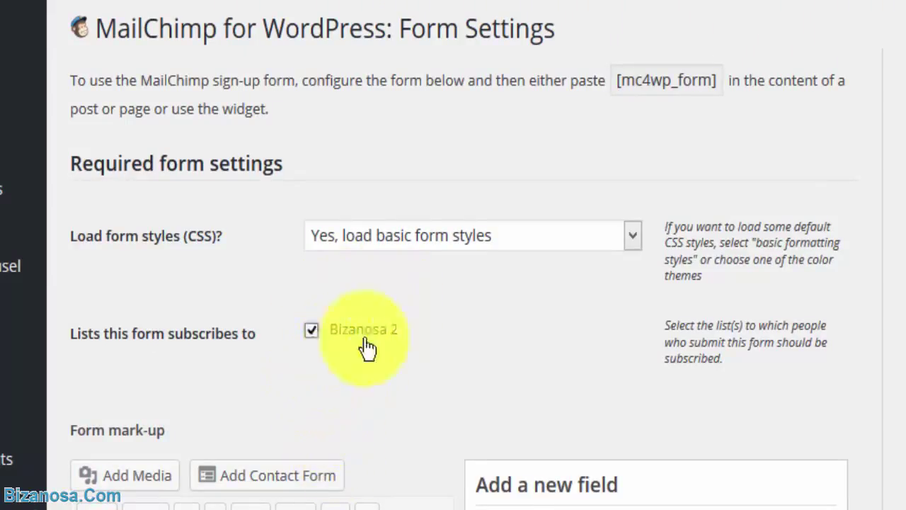
mouse_move(393, 432)
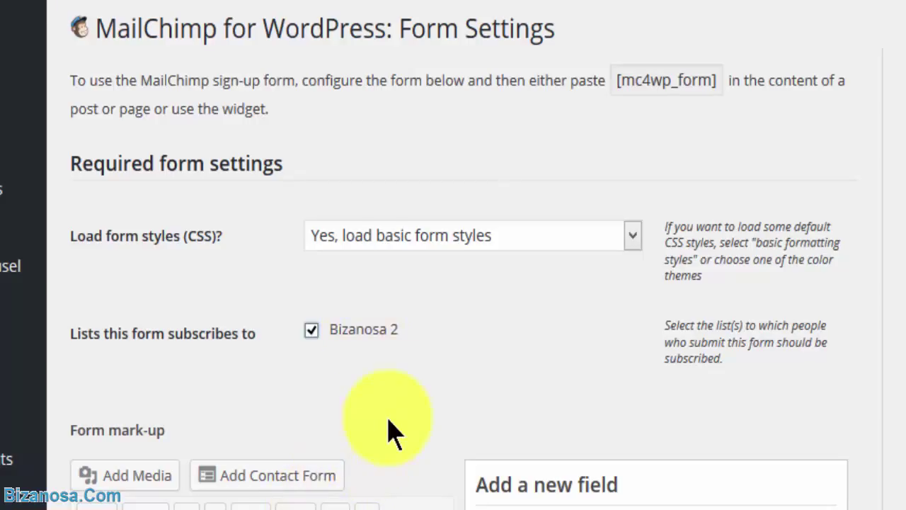
mouse_move(421, 386)
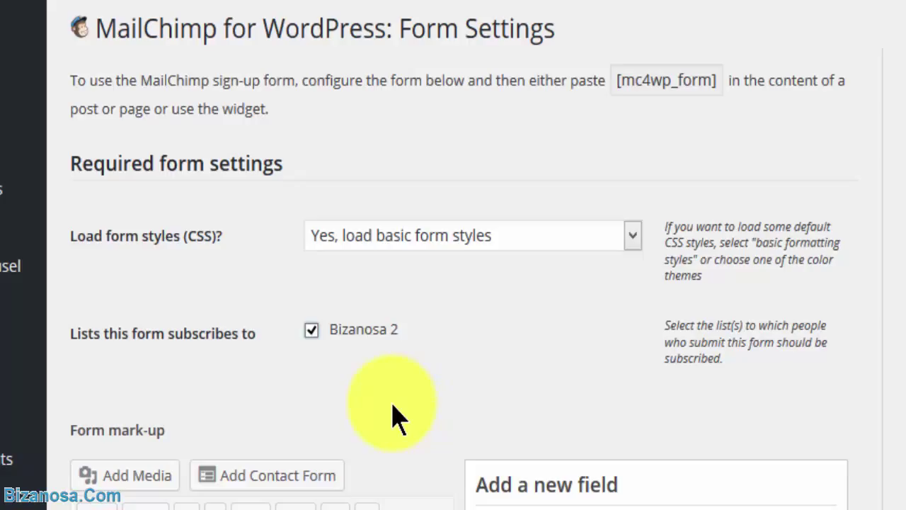
mouse_move(372, 397)
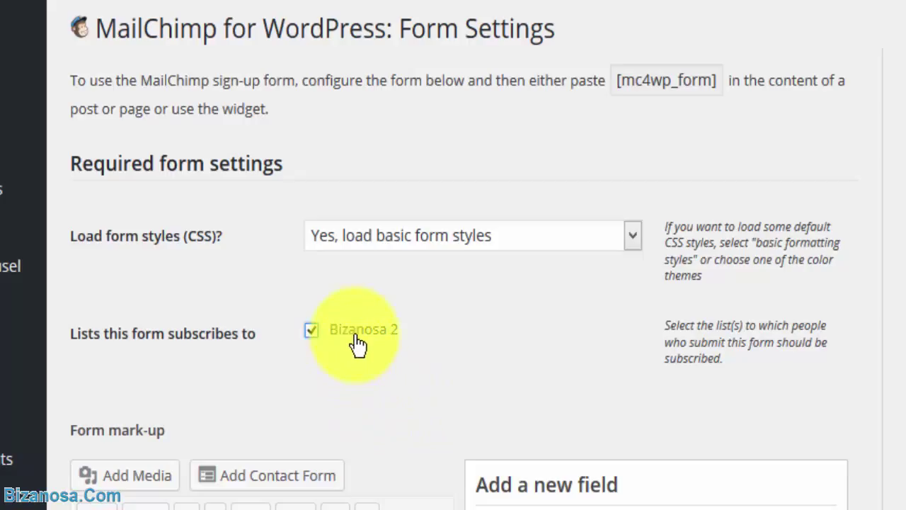
mouse_move(60, 364)
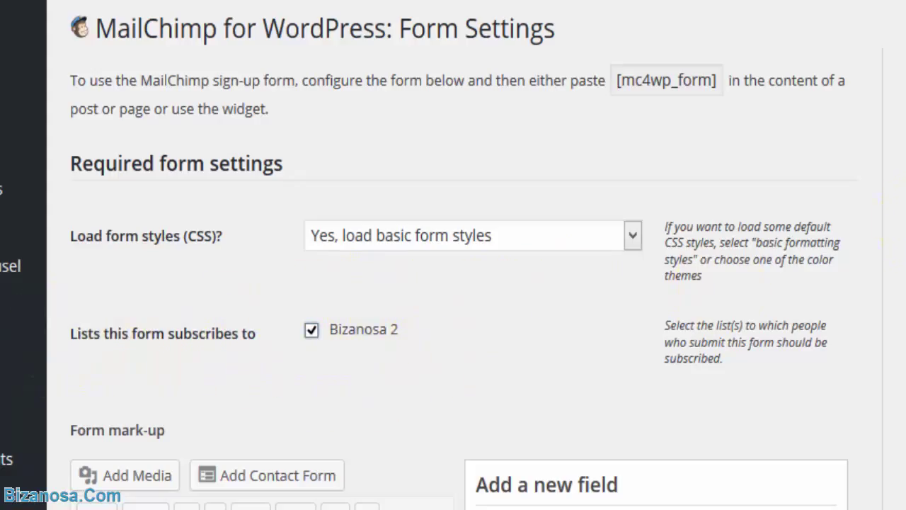
scroll("down", 3)
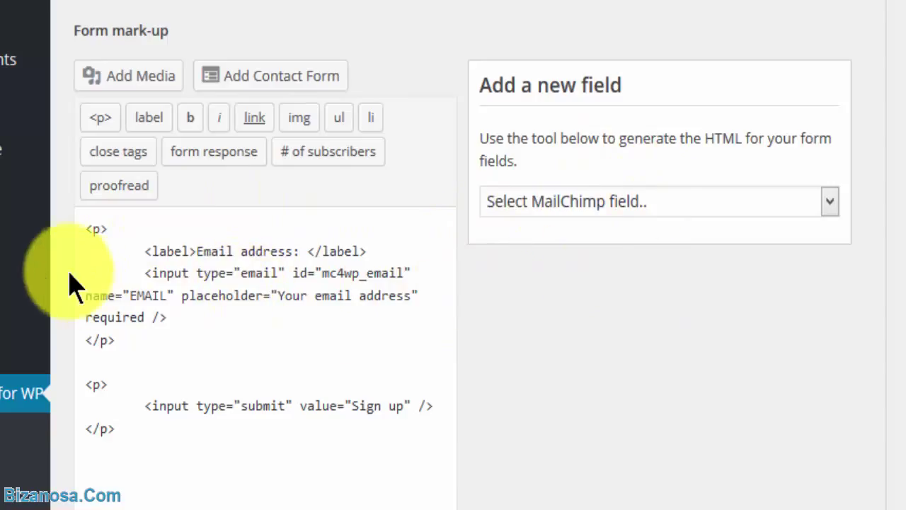
mouse_move(830, 202)
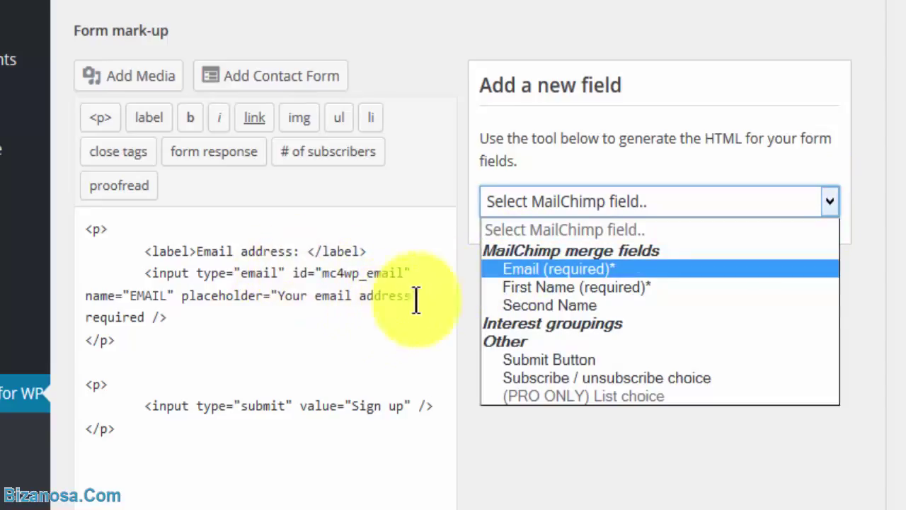
mouse_move(559, 287)
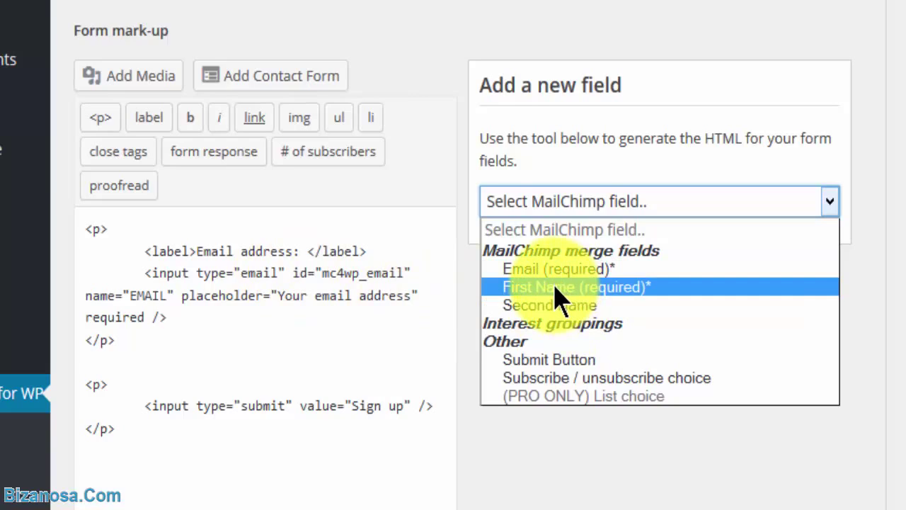
- Insert a required First Name field after the email field's </p> tag on its own line
left_click(575, 287)
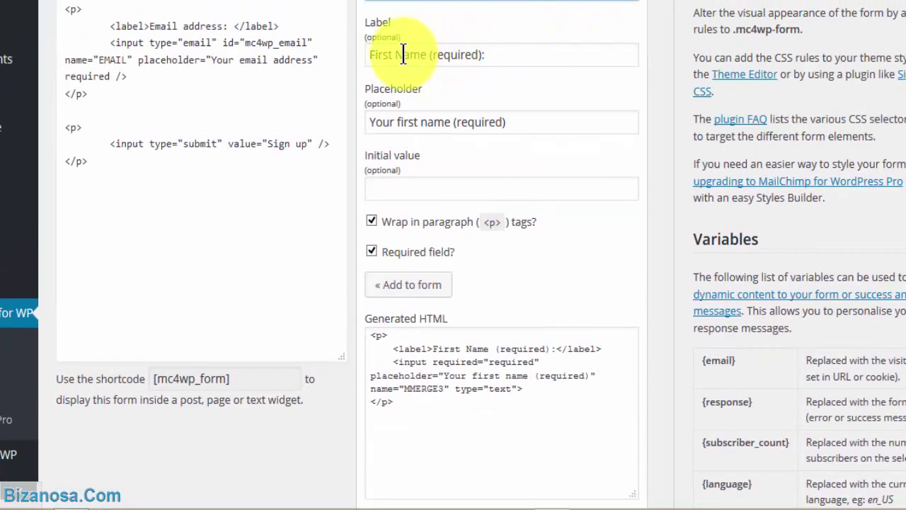
mouse_move(387, 117)
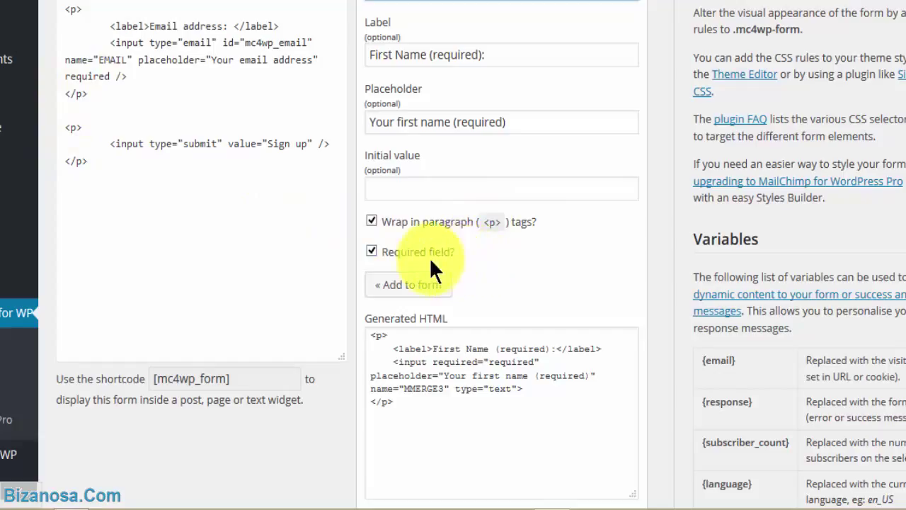
mouse_move(421, 292)
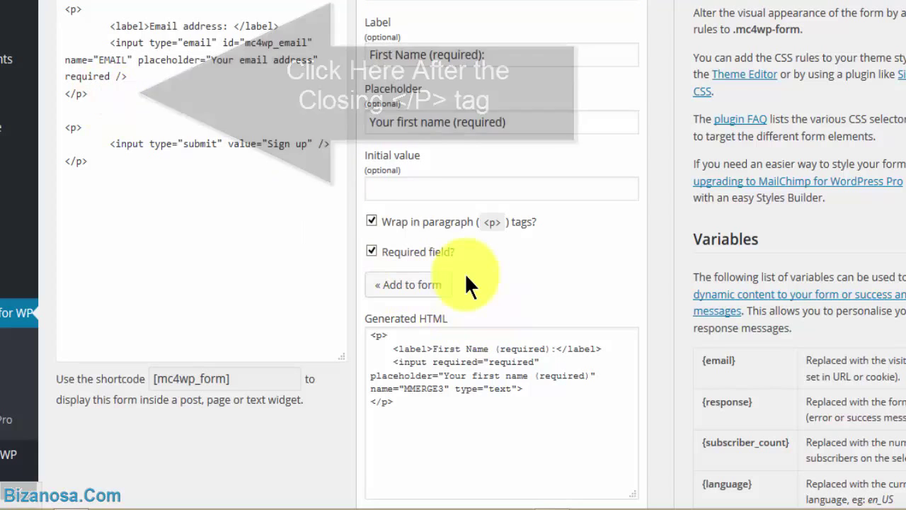
left_click(408, 285)
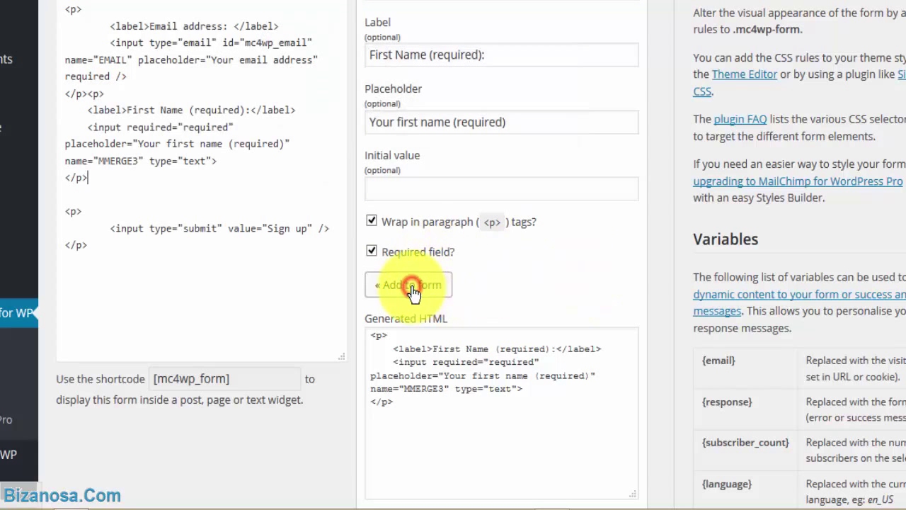
left_click(408, 284)
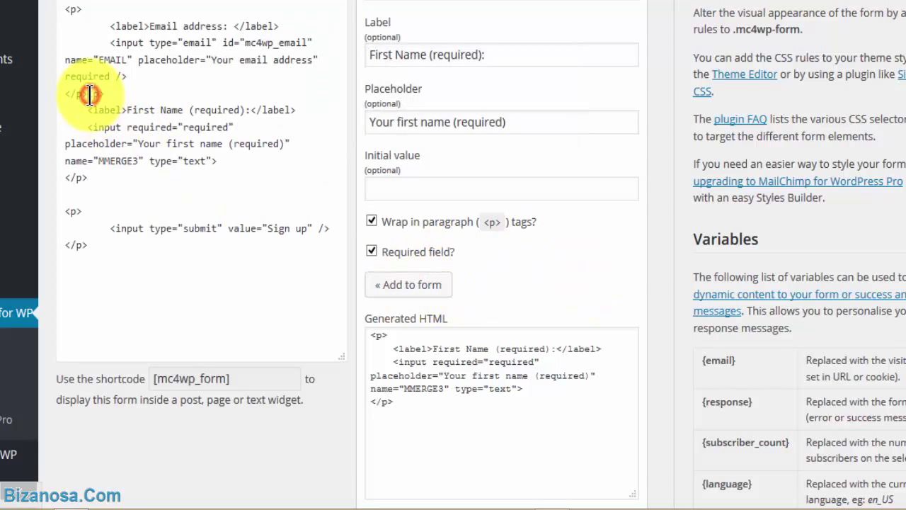
left_click(408, 284)
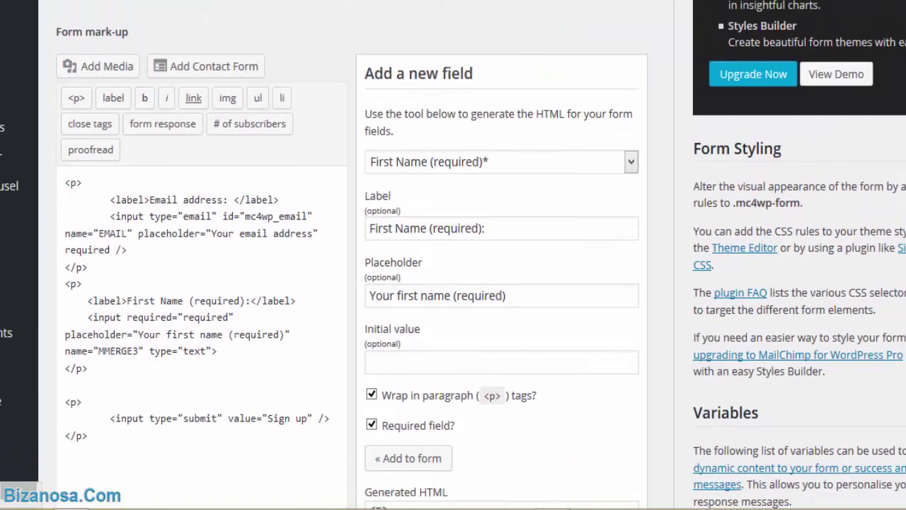
- Insert an optional Second Name field on the line below the First Name field
left_click(500, 162)
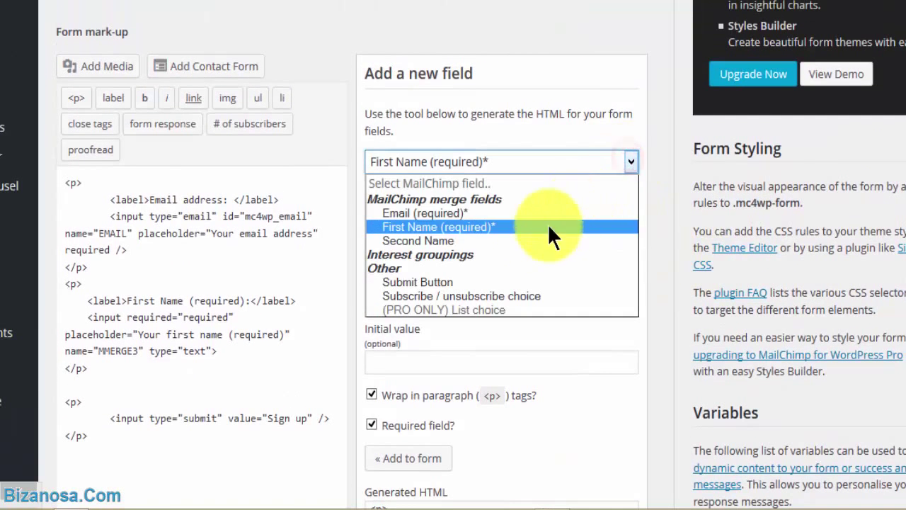
left_click(418, 241)
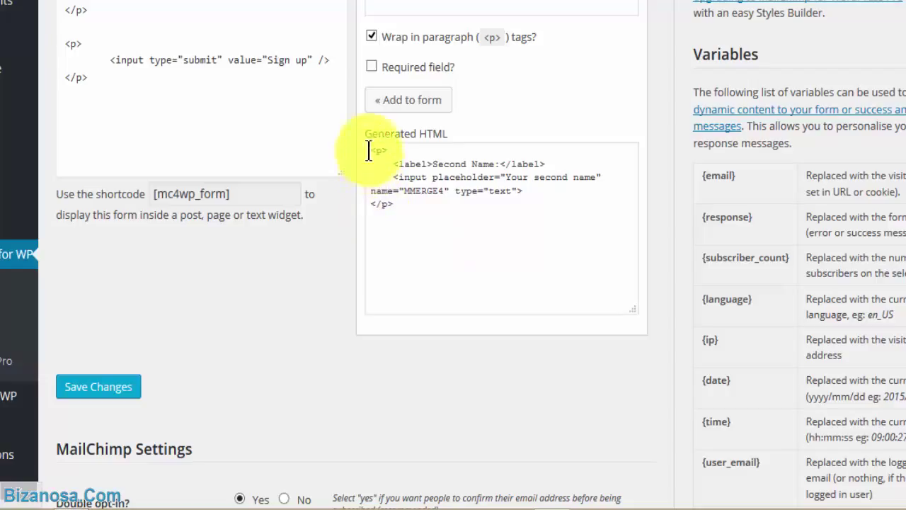
mouse_move(92, 14)
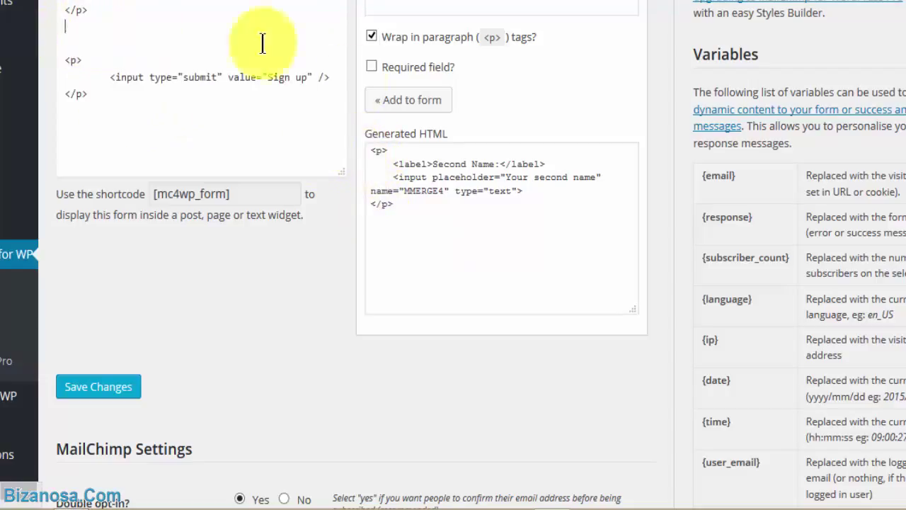
left_click(408, 99)
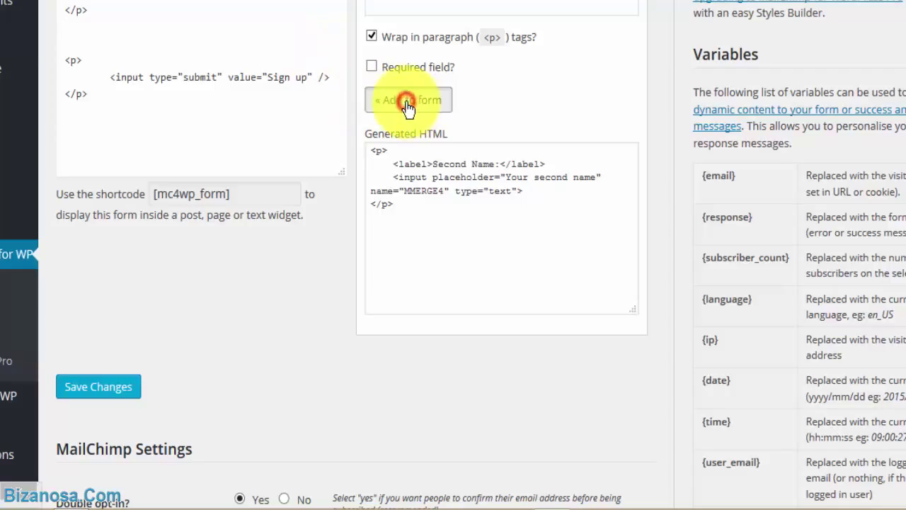
left_click(408, 99)
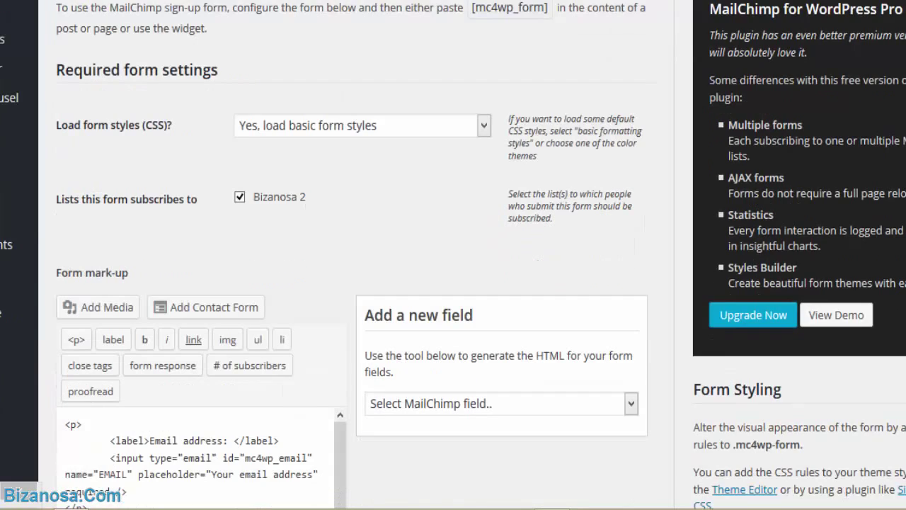
scroll("down", 3)
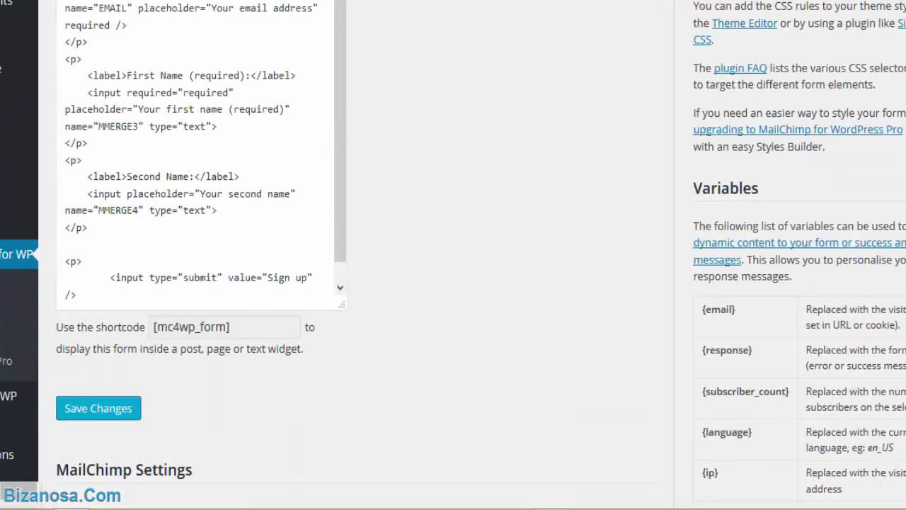
scroll("down", 3)
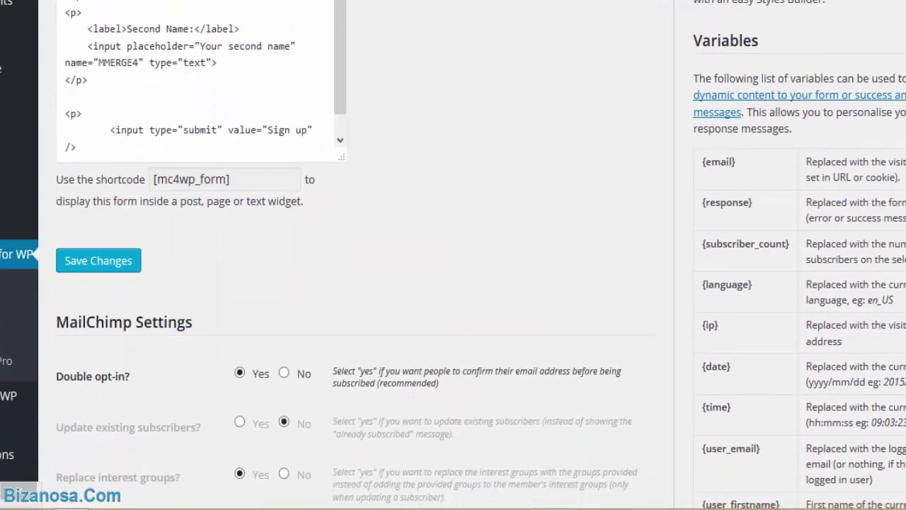
scroll("down", 3)
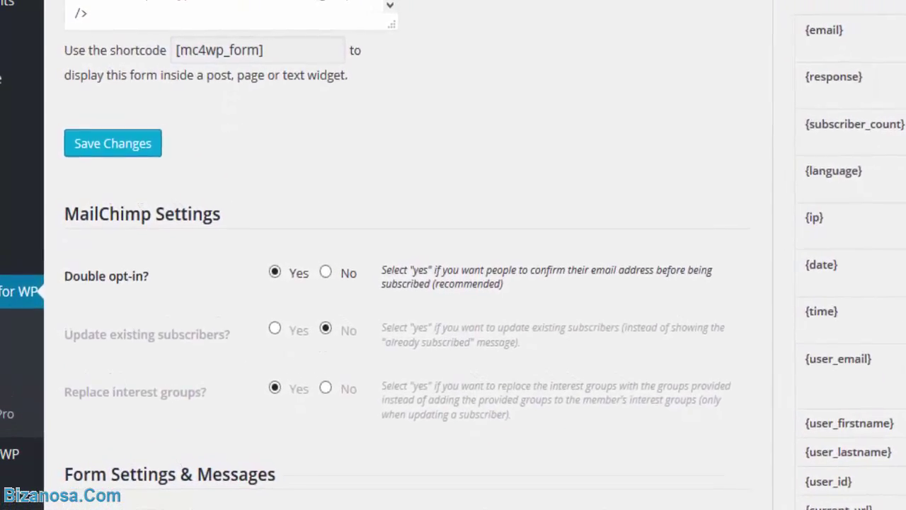
scroll("down", 3)
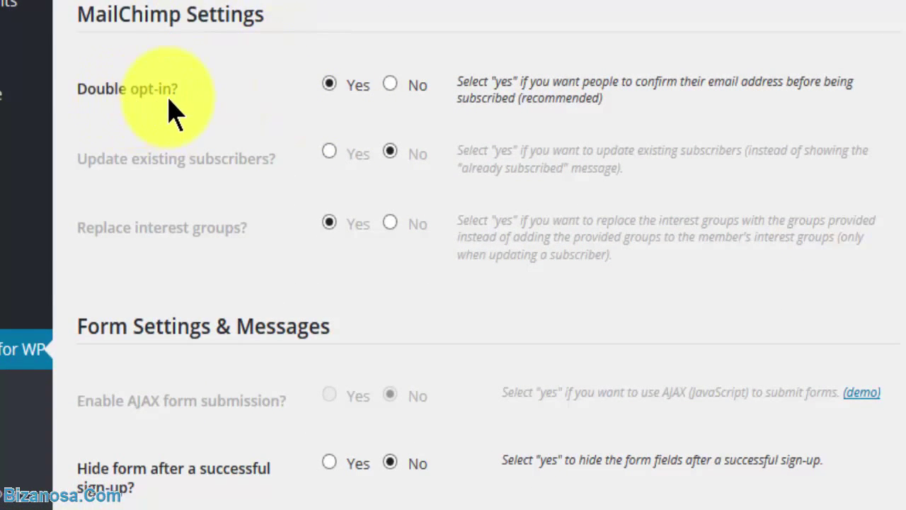
mouse_move(531, 131)
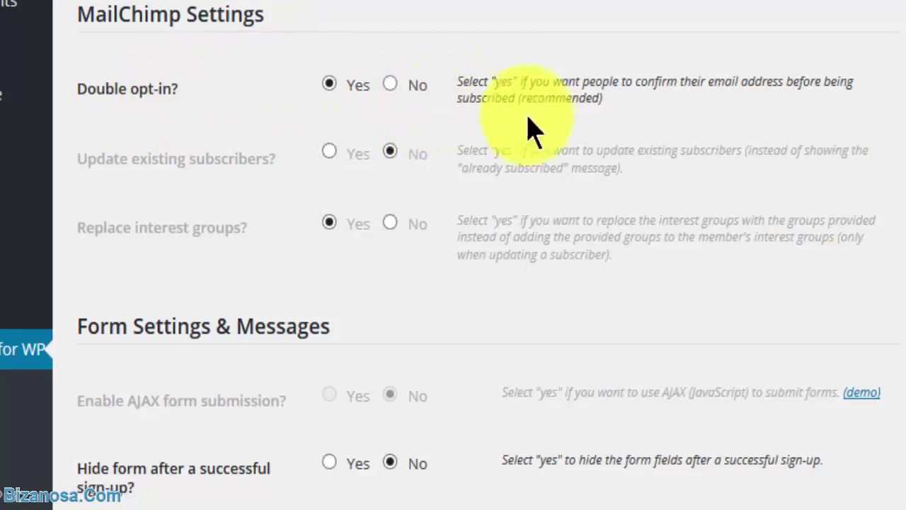
mouse_move(365, 39)
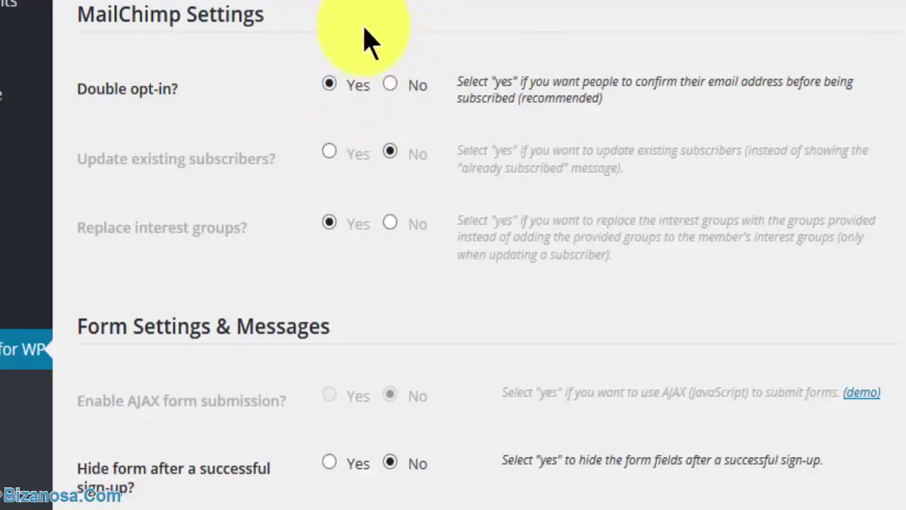
mouse_move(347, 39)
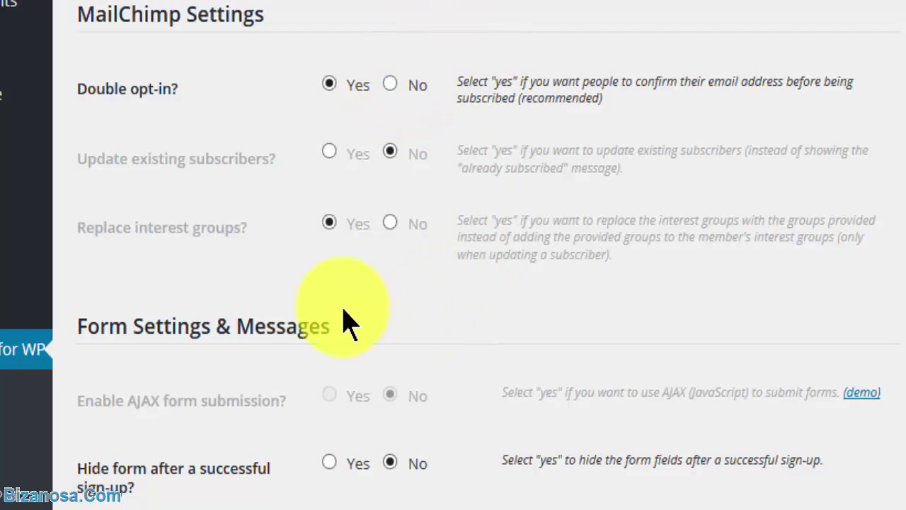
scroll("down", 3)
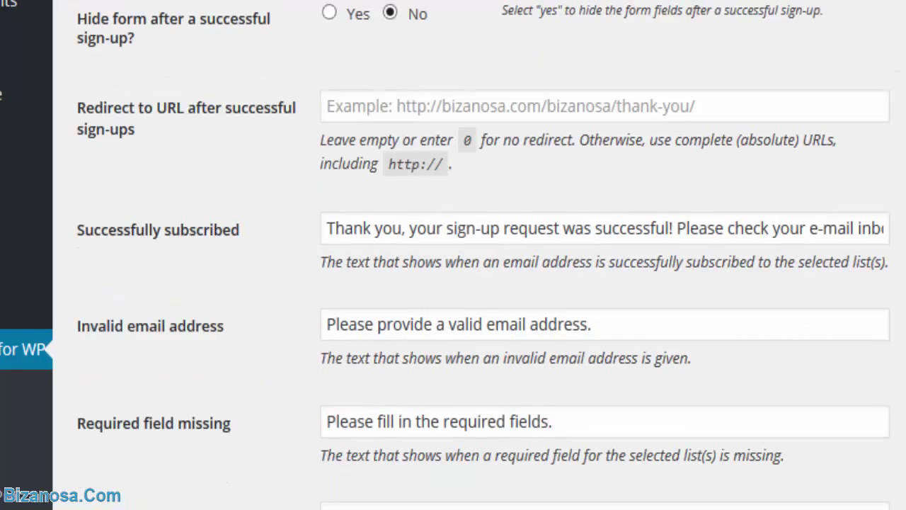
scroll("down", 3)
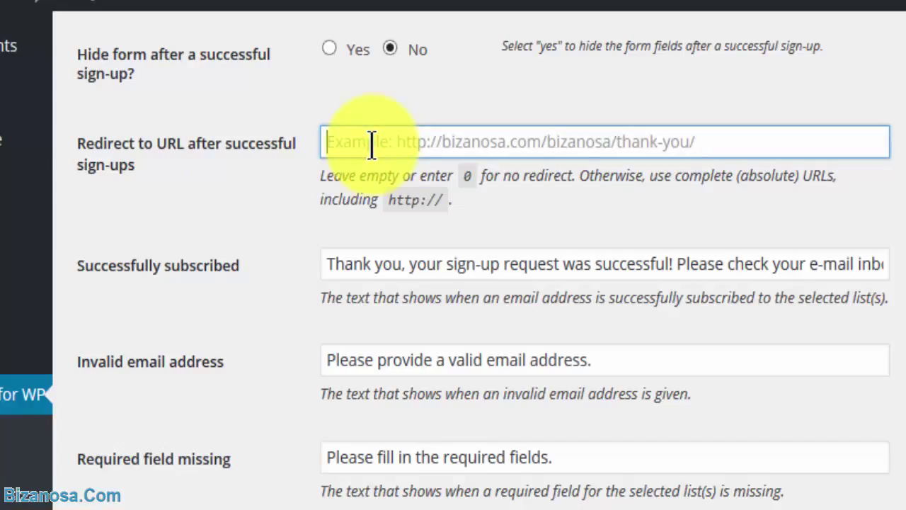
mouse_move(573, 230)
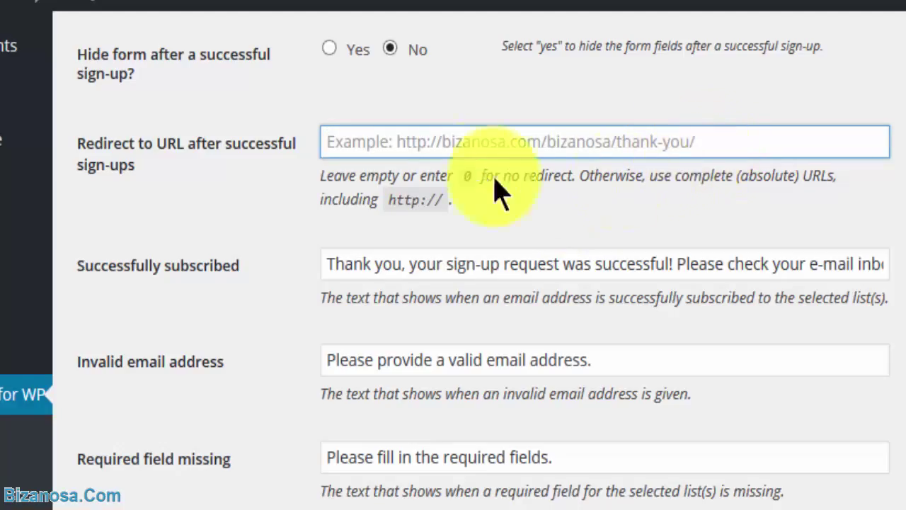
mouse_move(475, 248)
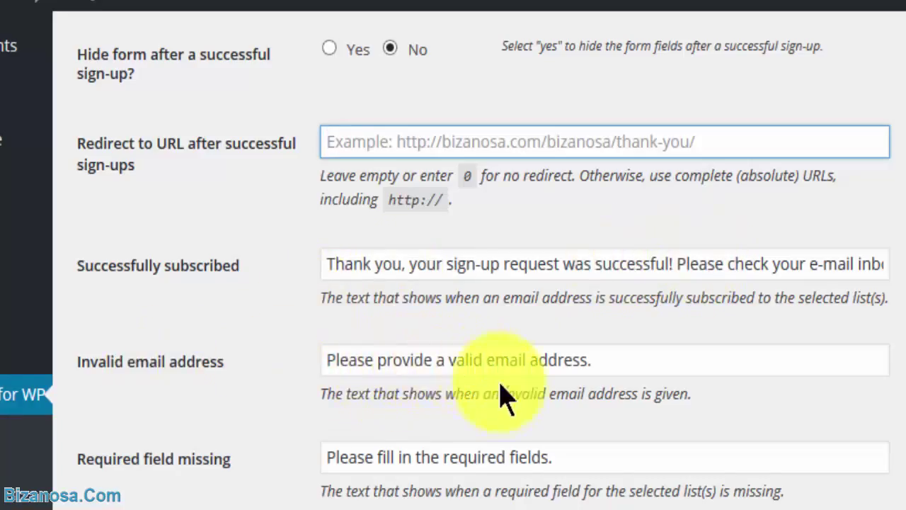
mouse_move(148, 283)
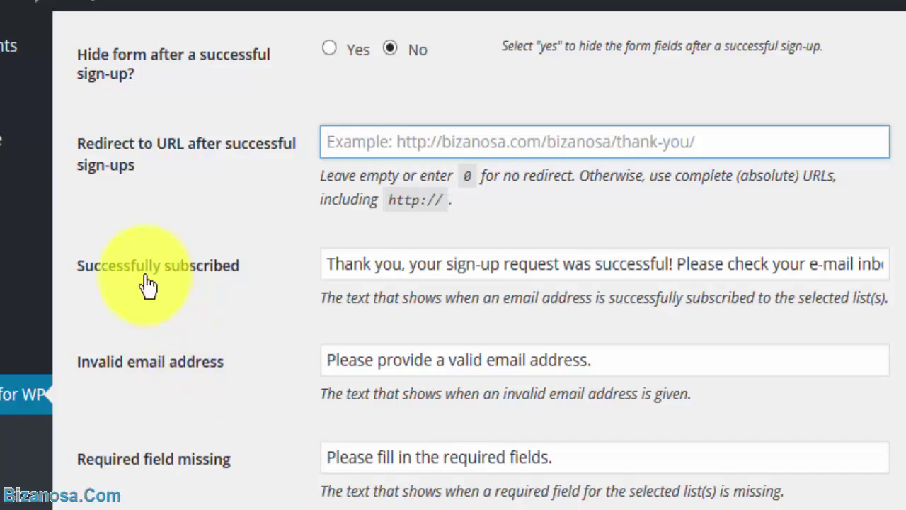
scroll("down", 3)
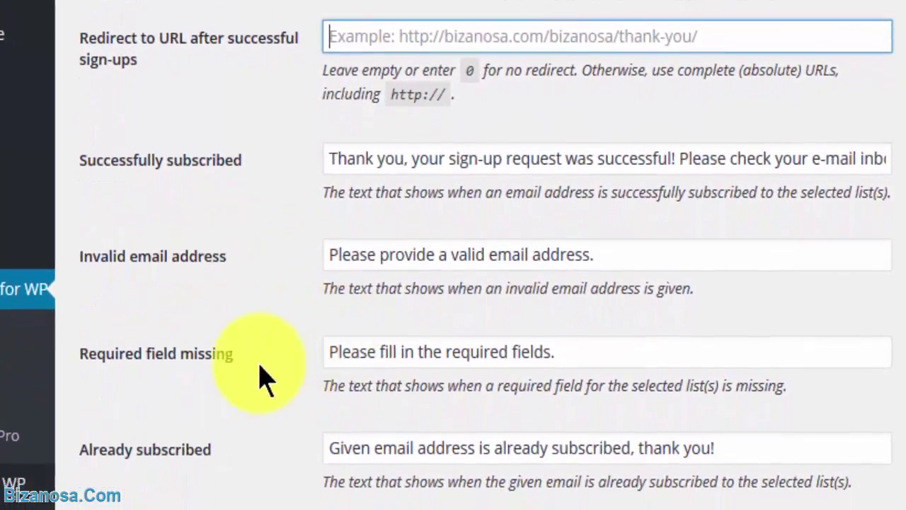
scroll("down", 3)
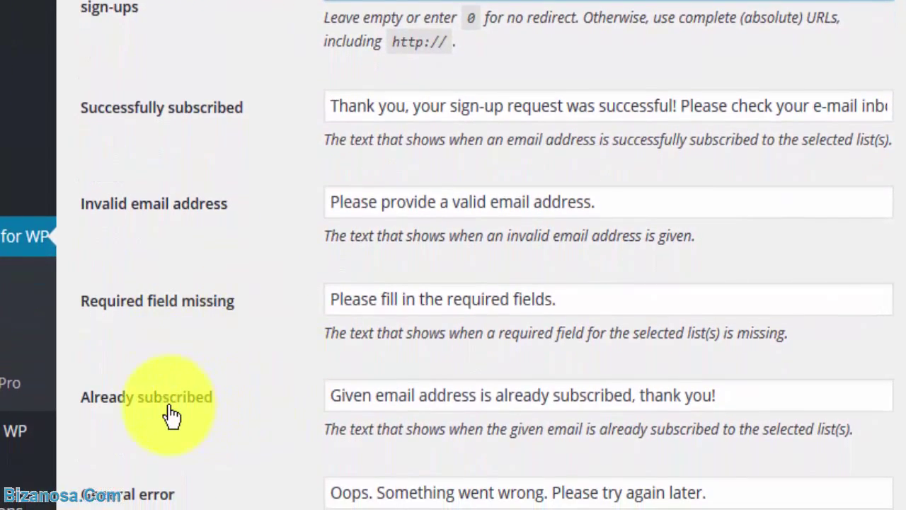
mouse_move(276, 471)
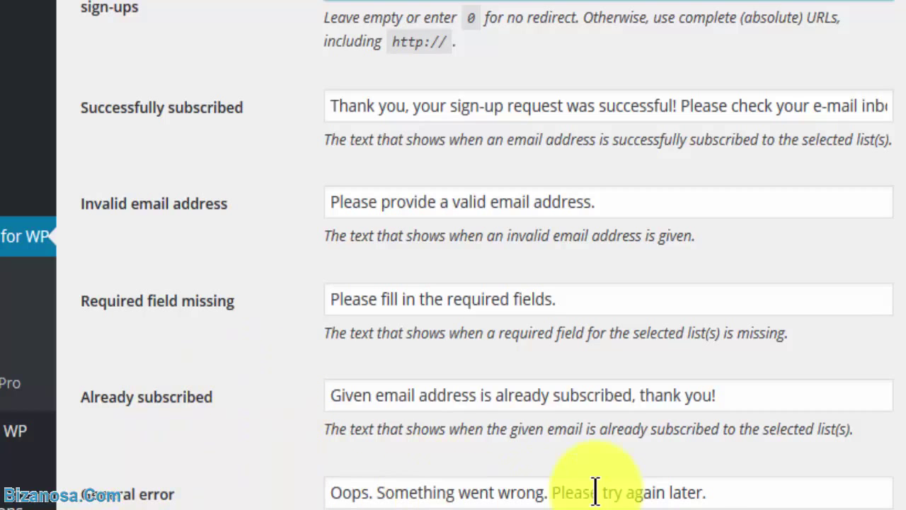
scroll("down", 3)
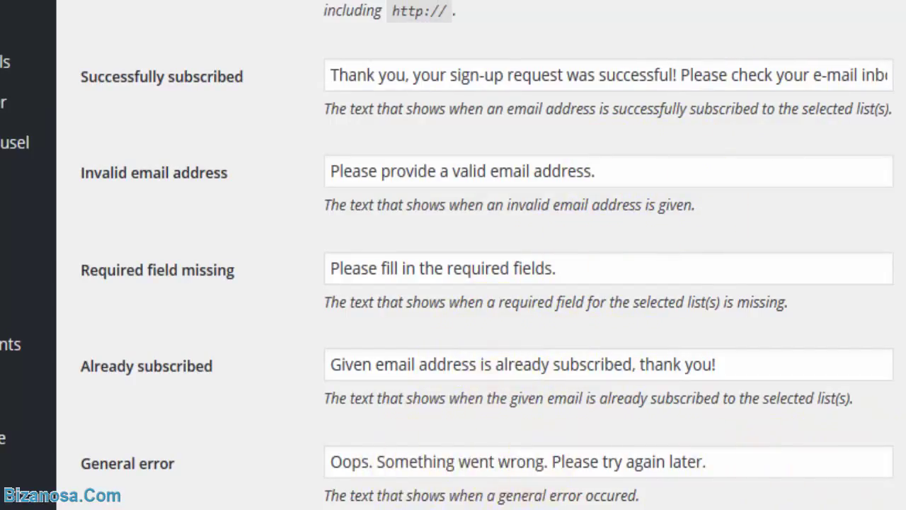
scroll("down", 3)
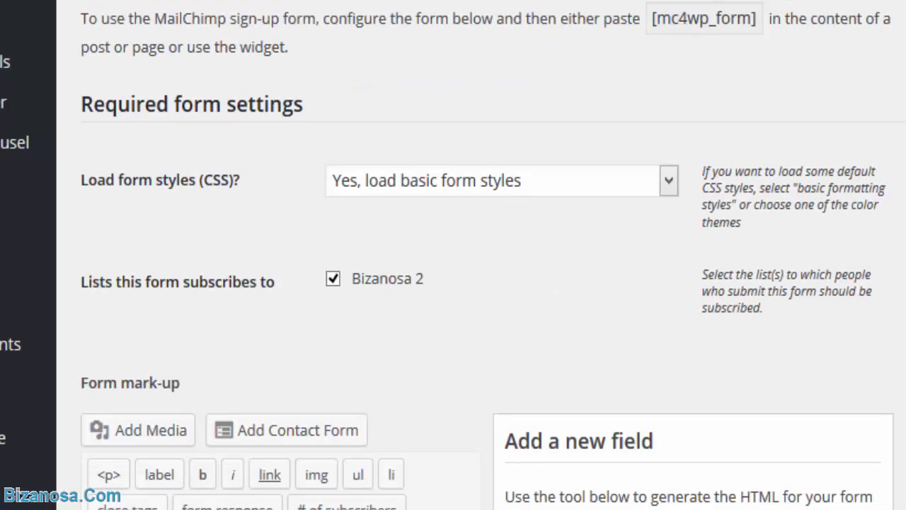
- Copy the [mc4wp_form] shortcode and save the form settings
scroll("down", 3)
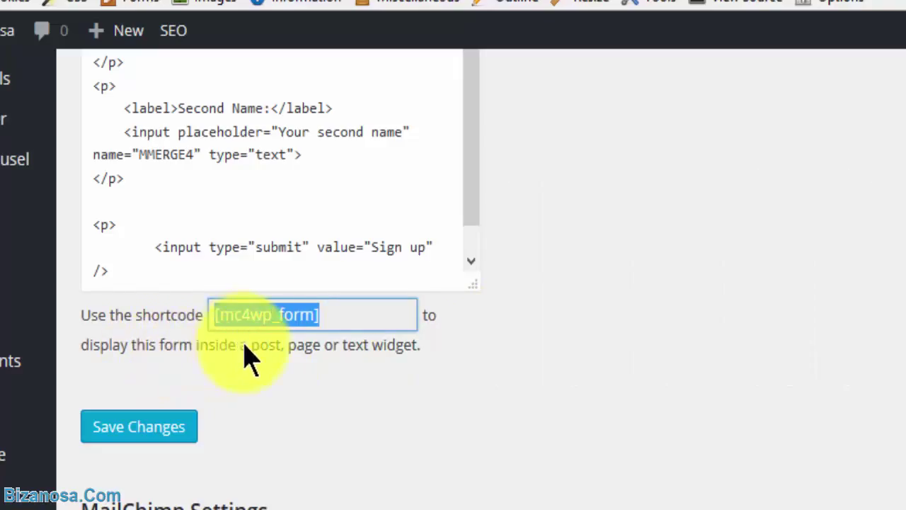
double_click(266, 314)
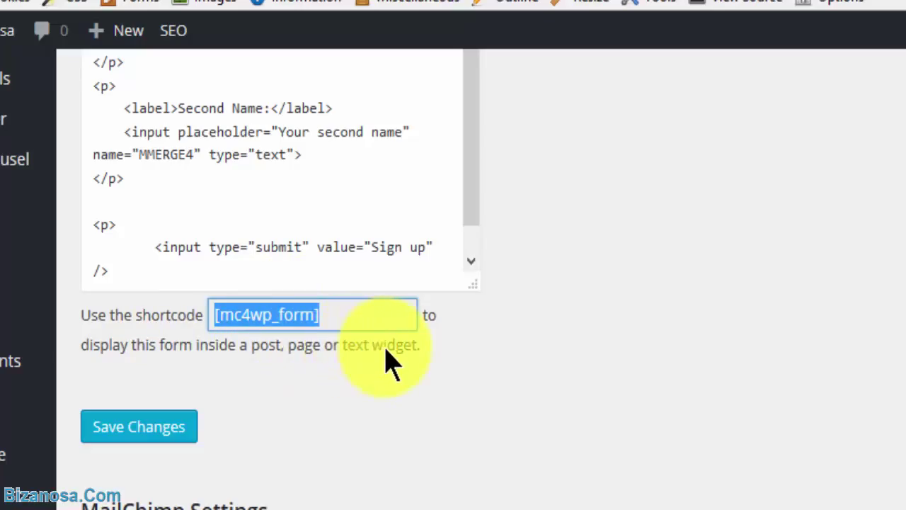
left_click(138, 427)
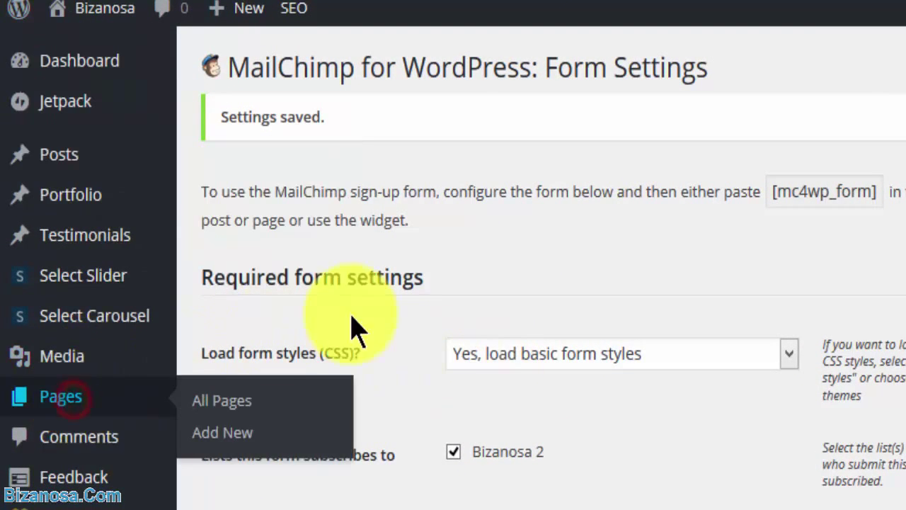
mouse_move(485, 258)
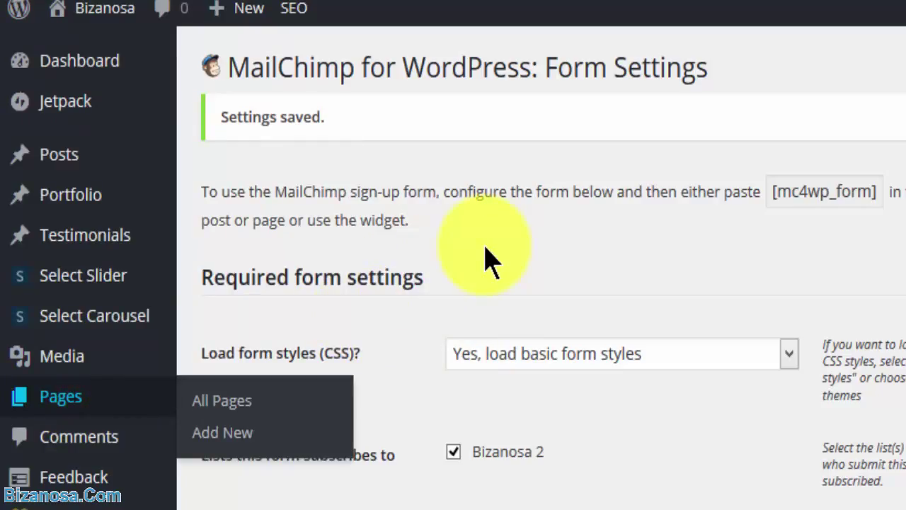
mouse_move(485, 259)
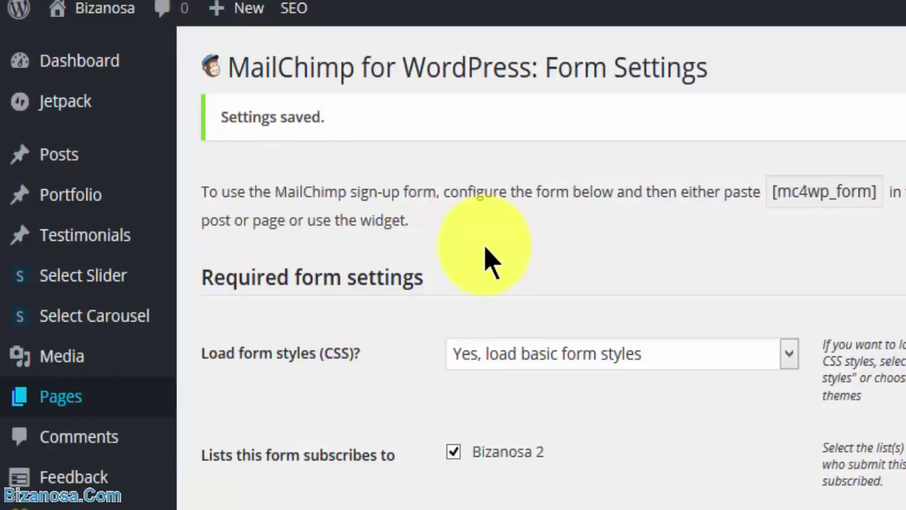
mouse_move(315, 386)
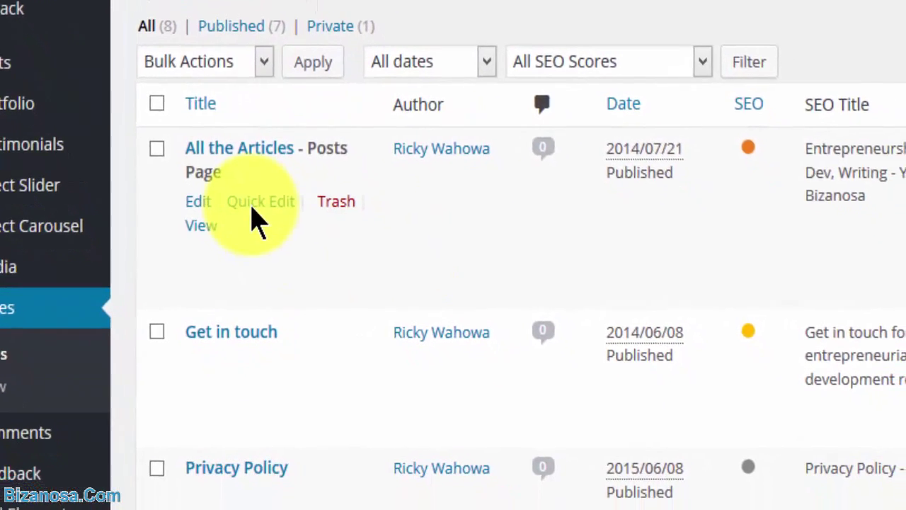
- Open the Sign Up plugin page from All Pages in the editor
scroll("down", 3)
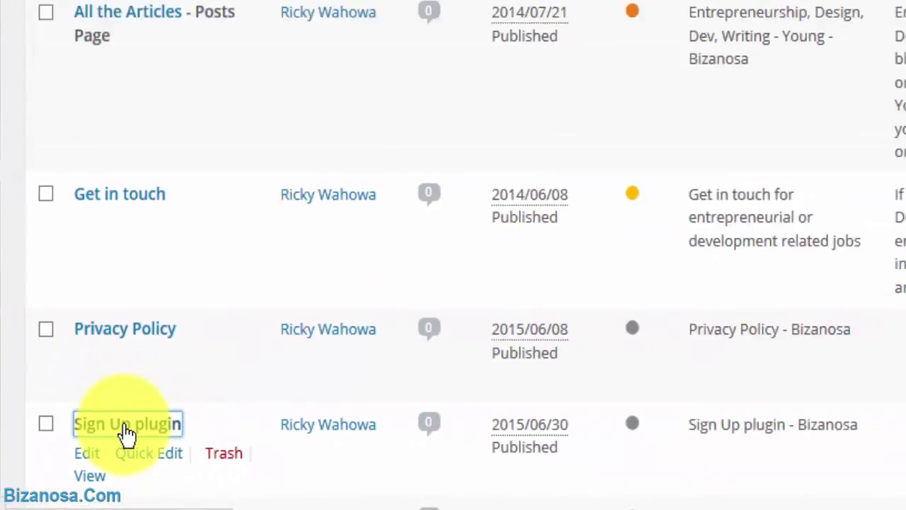
left_click(127, 423)
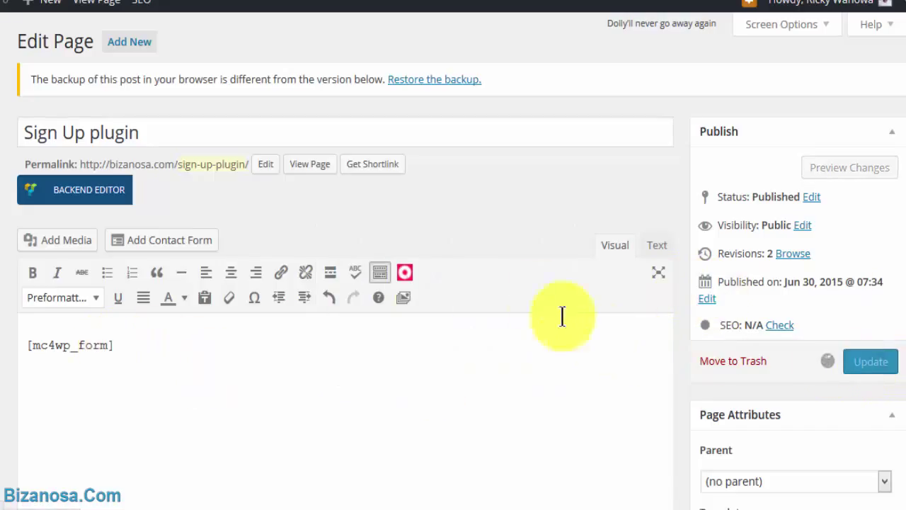
- Update the Sign Up page and view the live form with email, first and second name fields
left_click(870, 361)
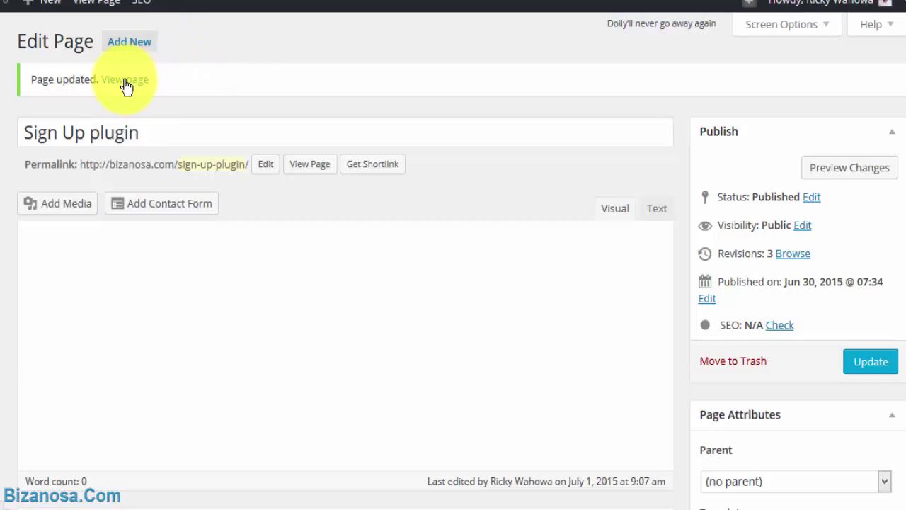
left_click(124, 80)
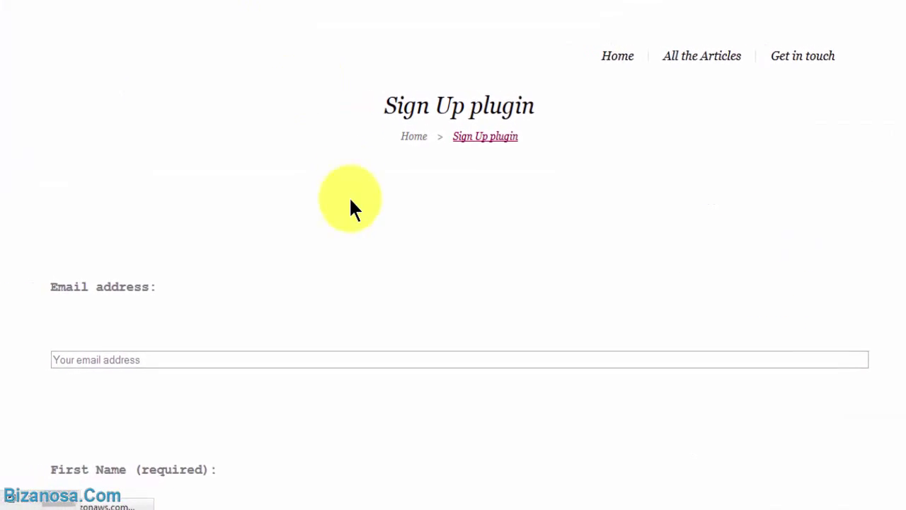
scroll("down", 3)
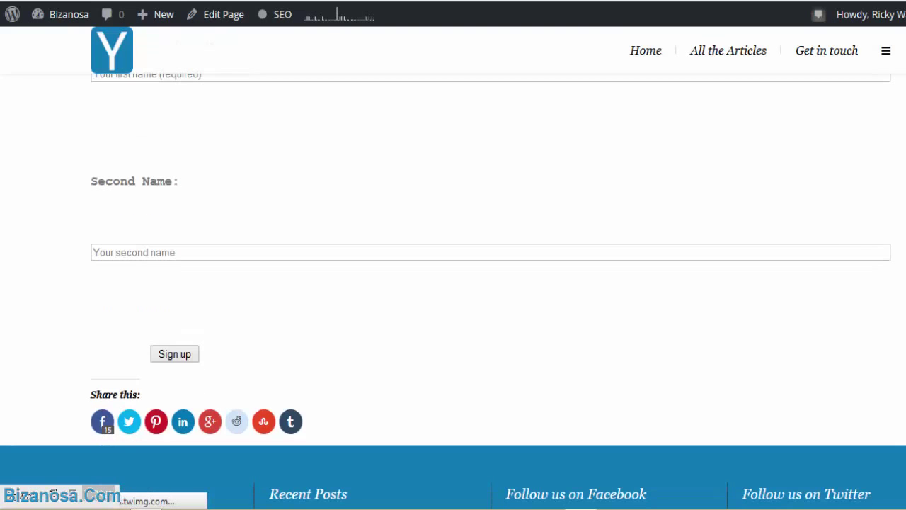
scroll("up", 3)
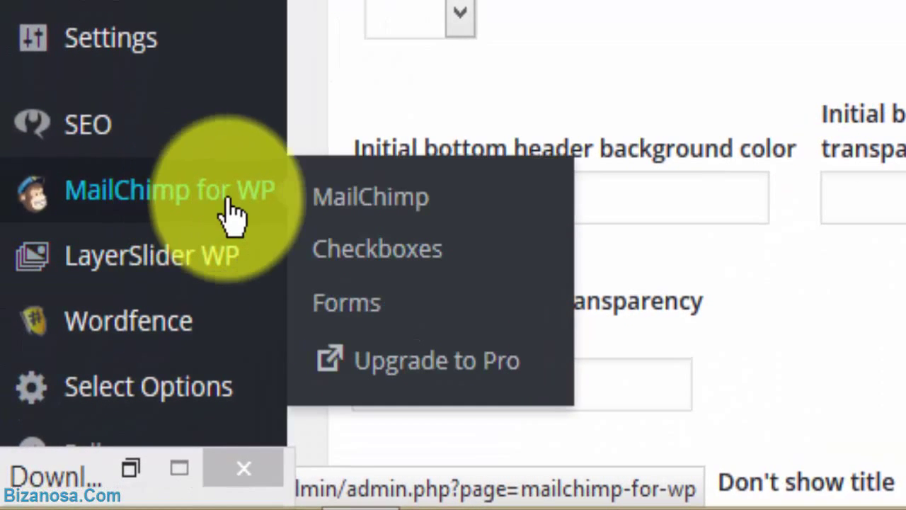
- Set the MailChimp form's Load form styles option to Dark Theme and save changes
left_click(346, 302)
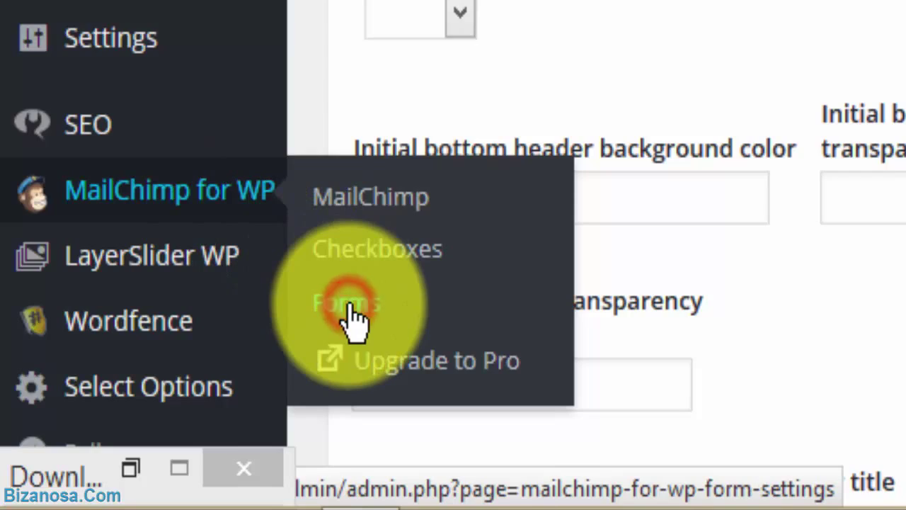
left_click(347, 303)
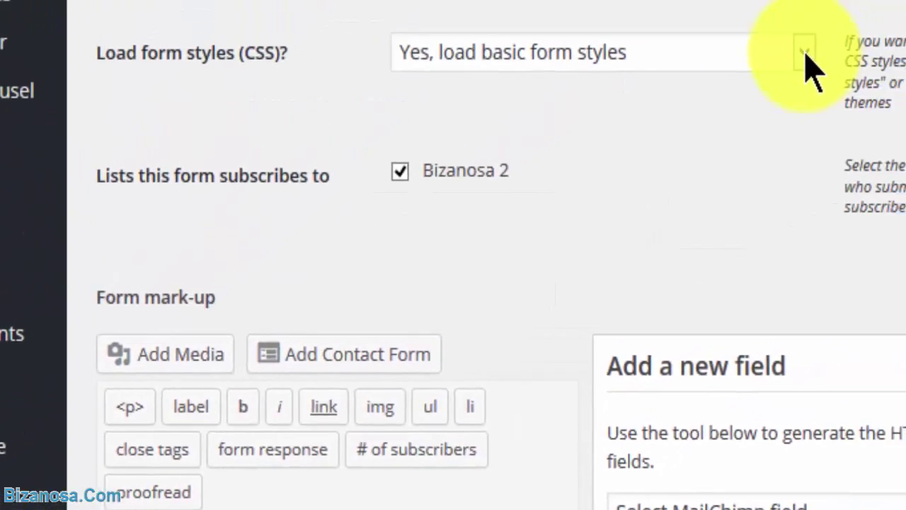
left_click(803, 53)
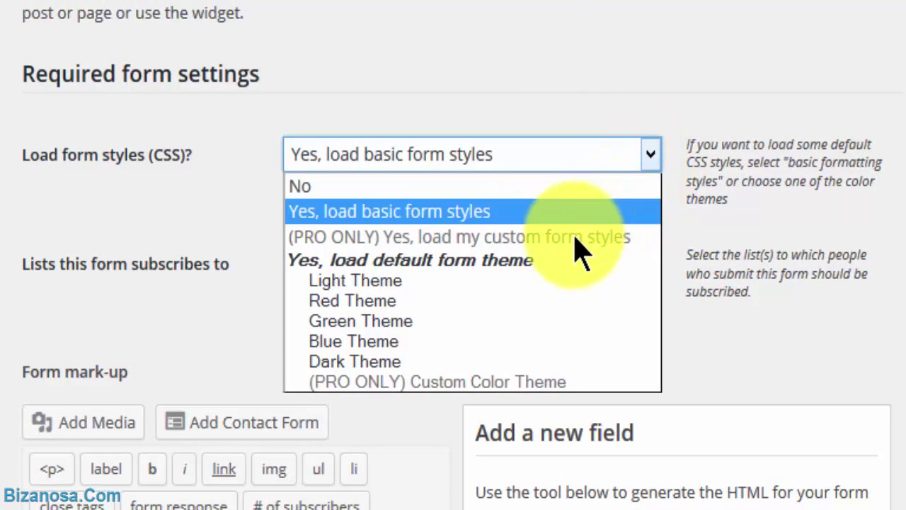
mouse_move(393, 286)
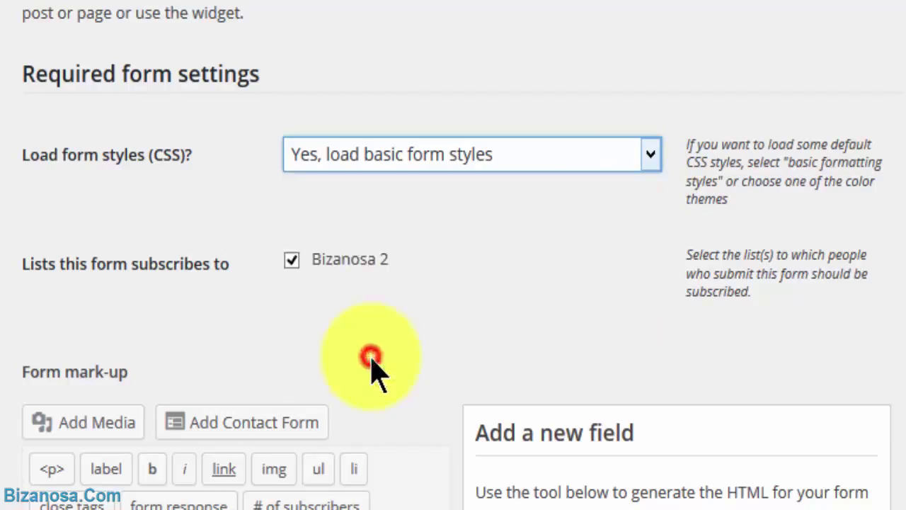
left_click(471, 154)
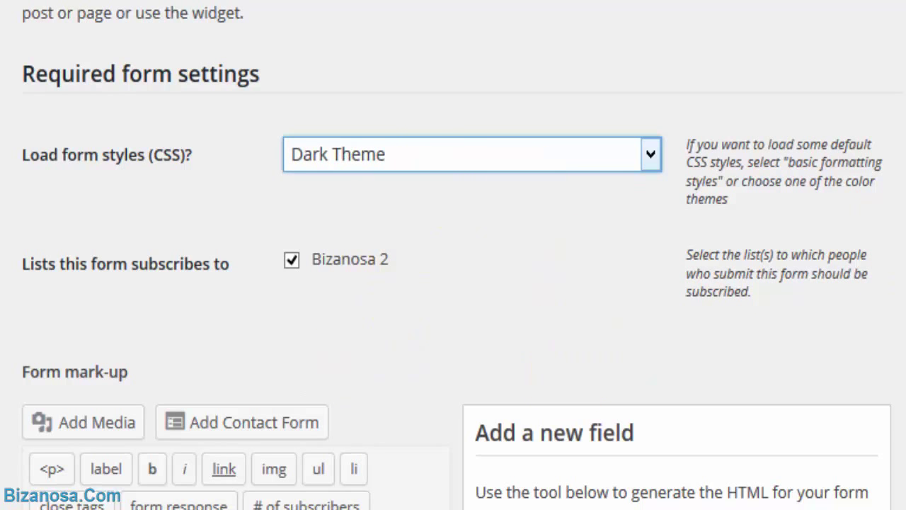
scroll("down", 3)
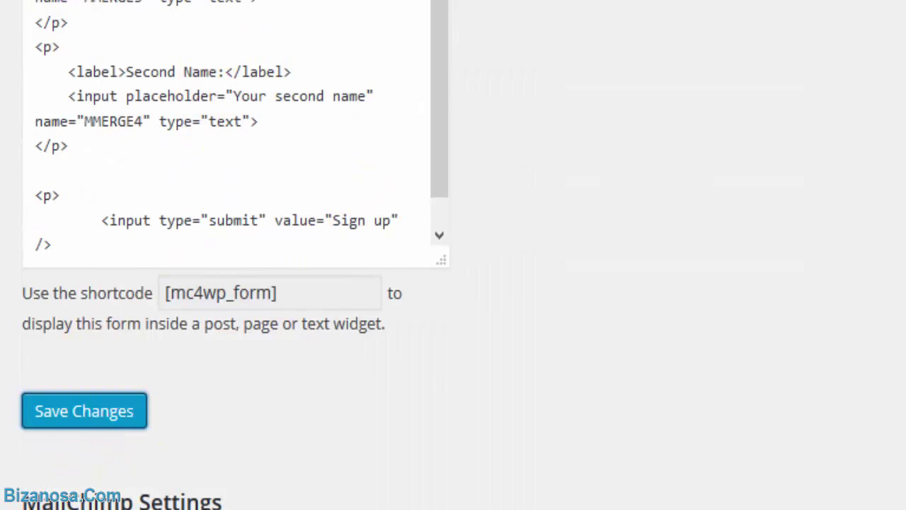
left_click(84, 410)
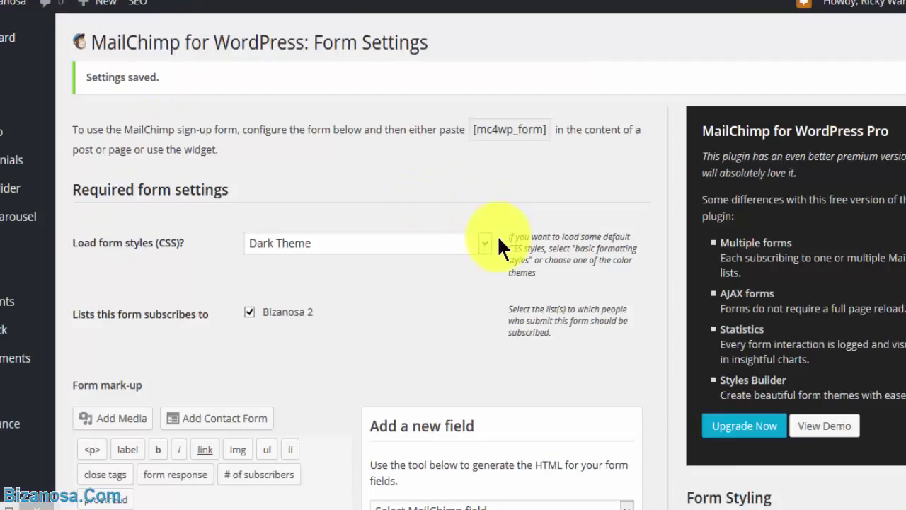
- Switch the form styles dropdown from Dark Theme to Light Theme and save changes
left_click(484, 243)
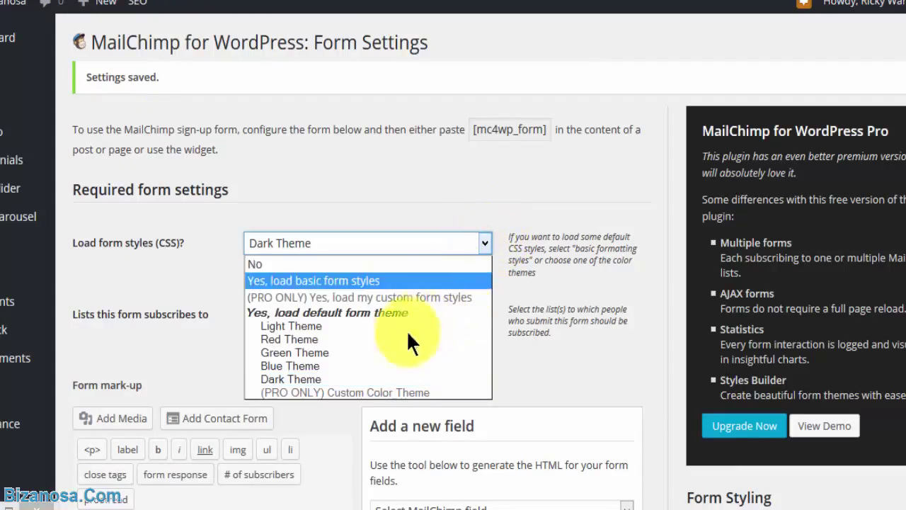
mouse_move(326, 325)
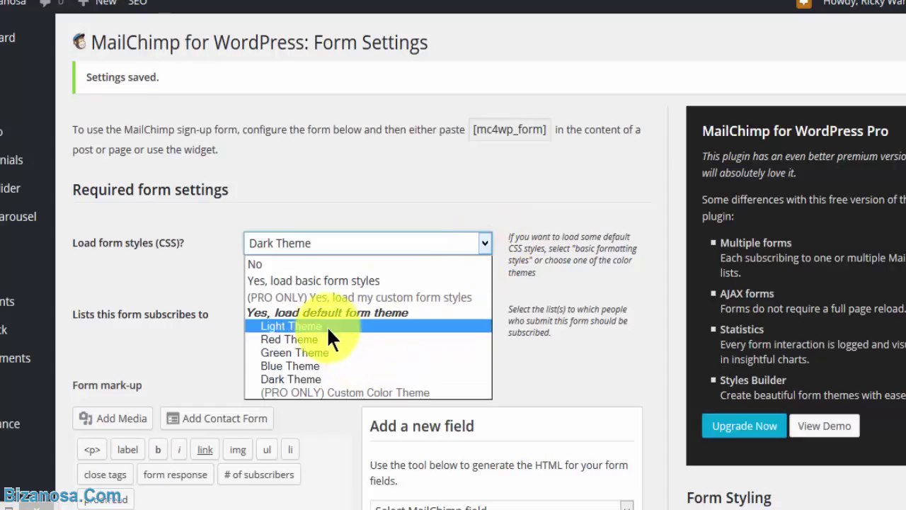
mouse_move(288, 340)
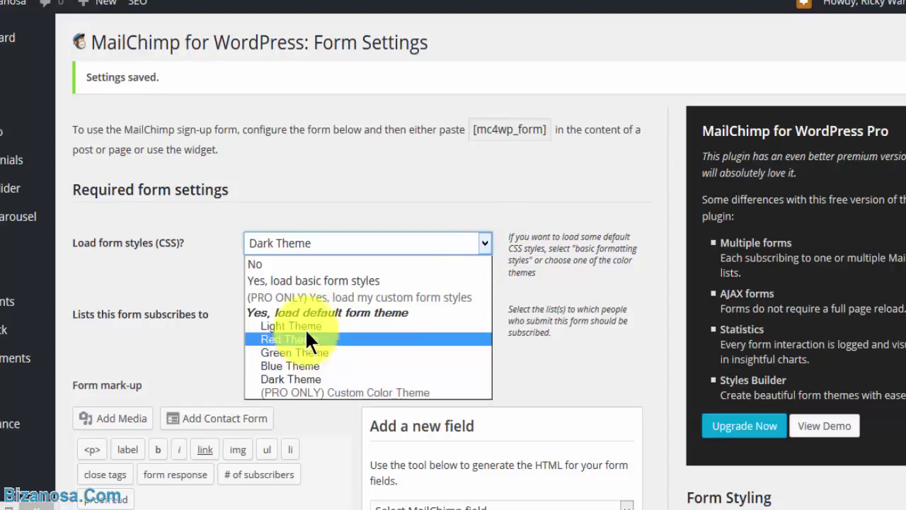
left_click(290, 325)
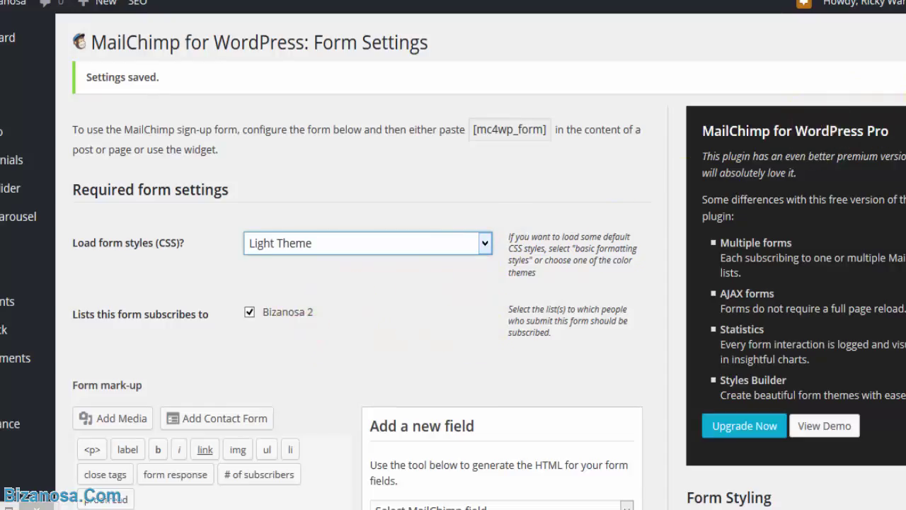
scroll("down", 3)
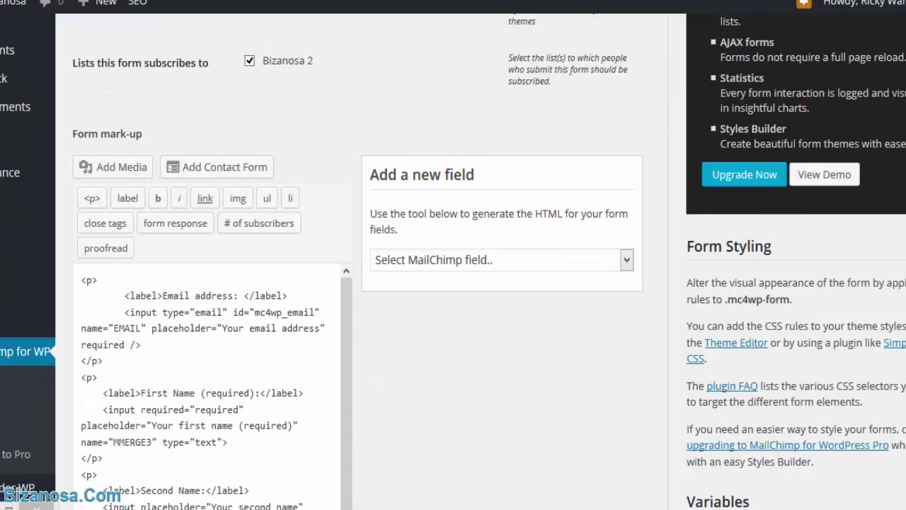
scroll("down", 3)
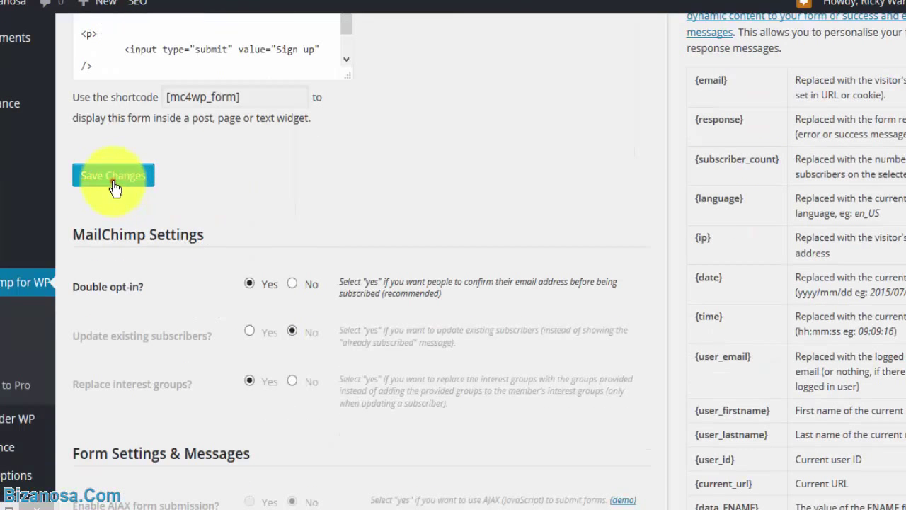
left_click(113, 175)
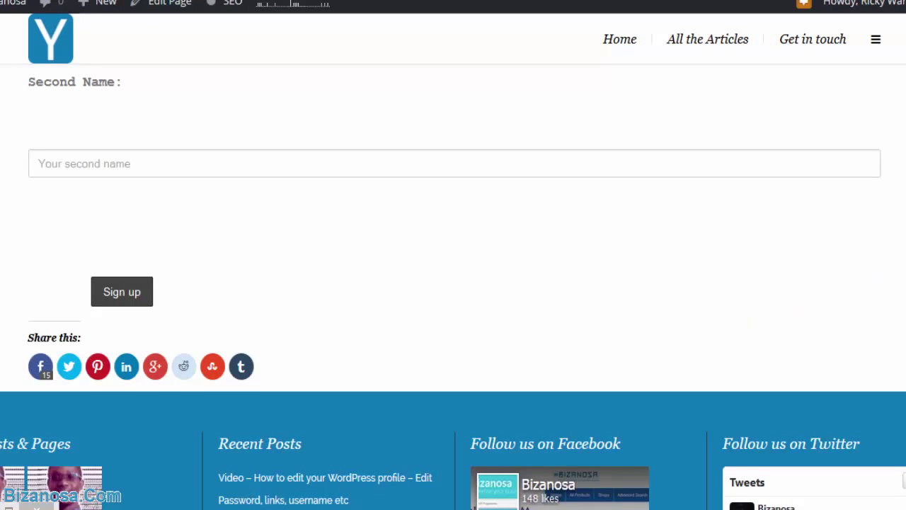
- Scroll through the Sign Up page to inspect the Light Theme subscribe form
scroll("down", 3)
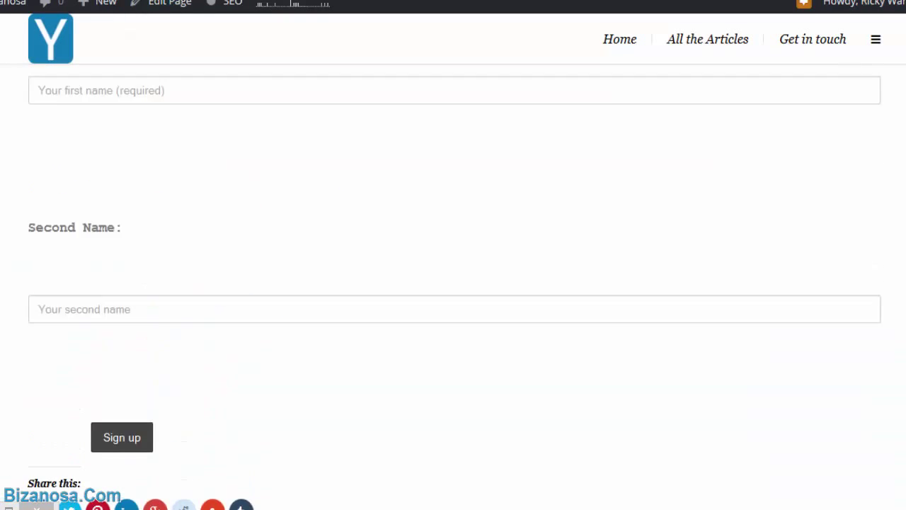
scroll("up", 3)
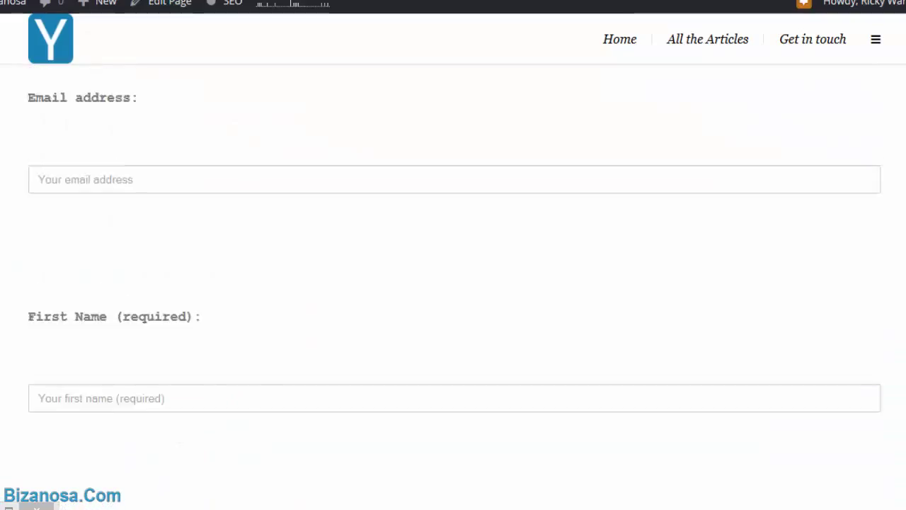
scroll("down", 3)
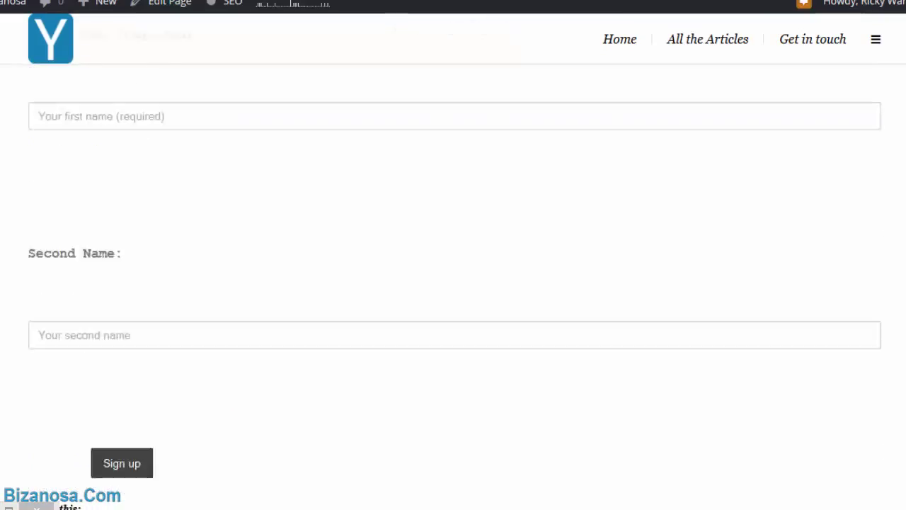
scroll("down", 3)
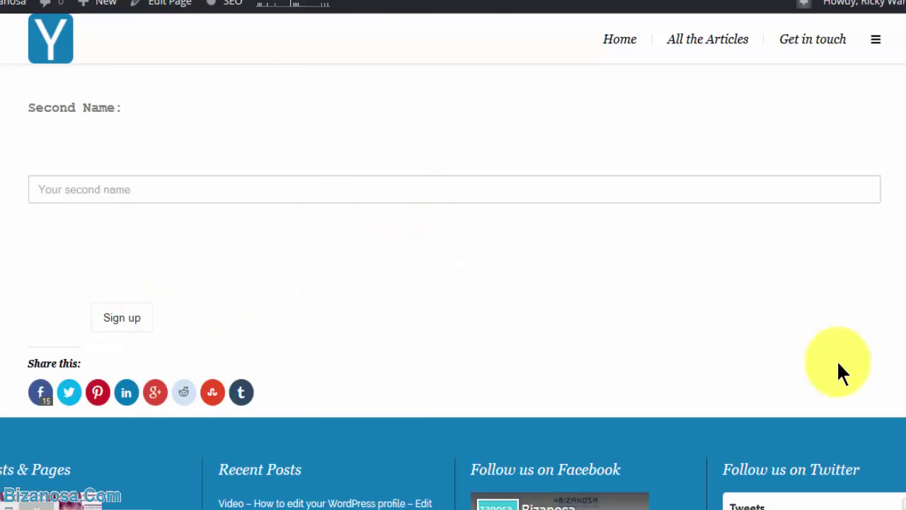
scroll("down", 3)
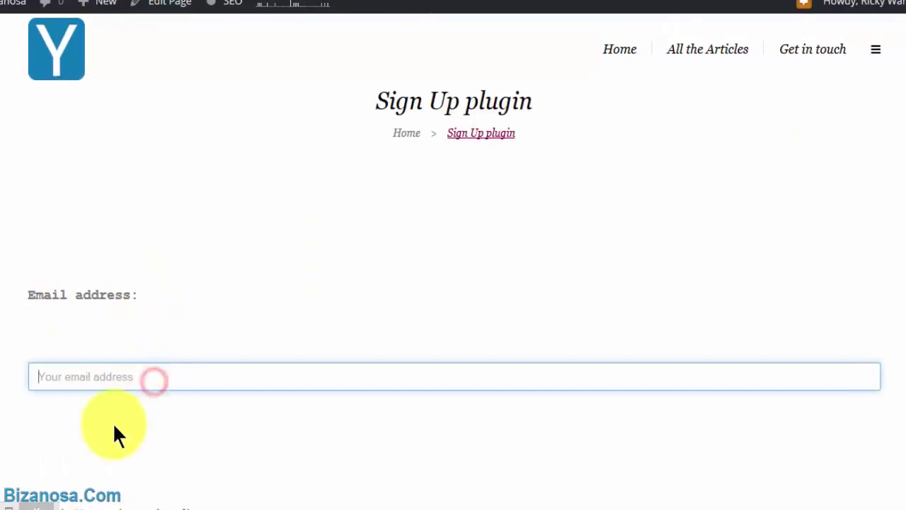
mouse_move(761, 315)
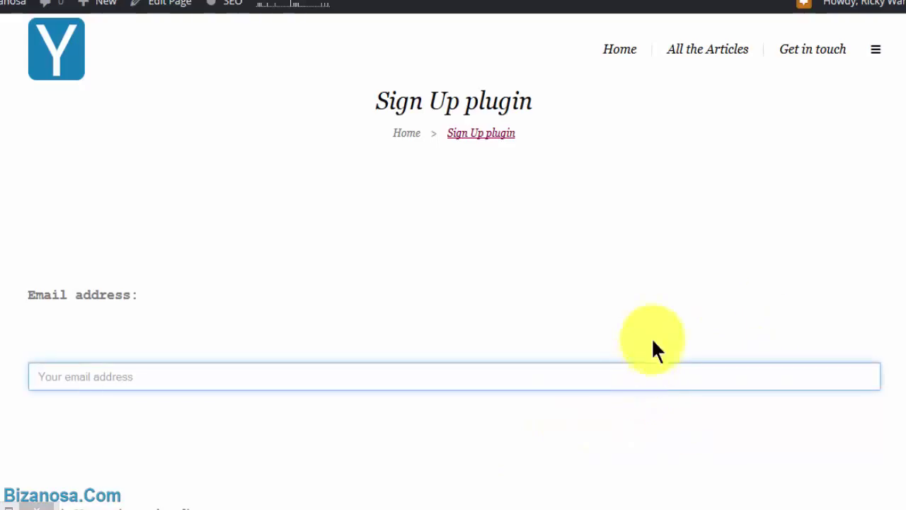
mouse_move(552, 432)
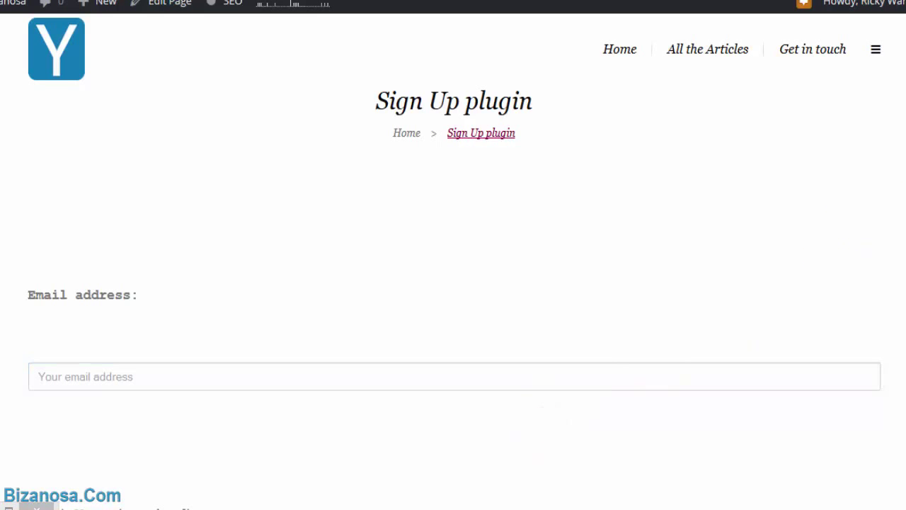
scroll("down", 3)
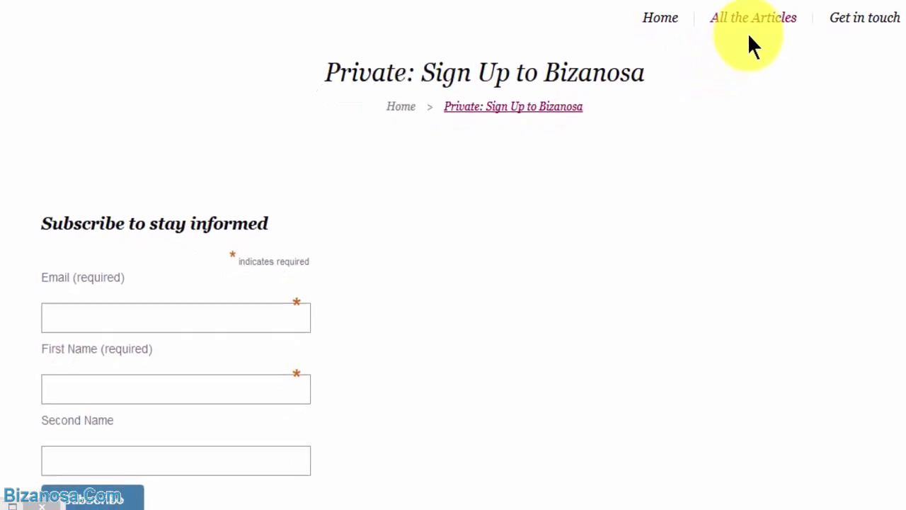
- Scroll the Private: Sign Up to Bizanosa page to view the embedded form and Newsletter Sign Up widget
scroll("down", 3)
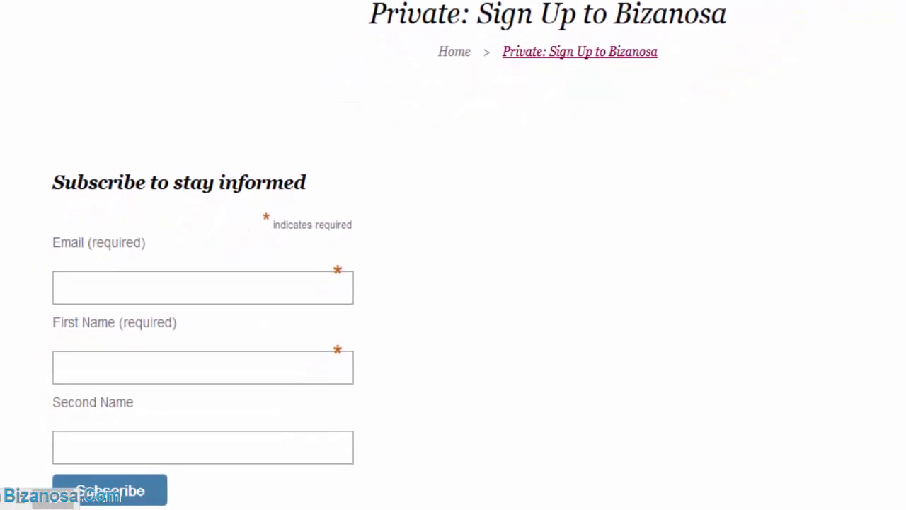
scroll("down", 3)
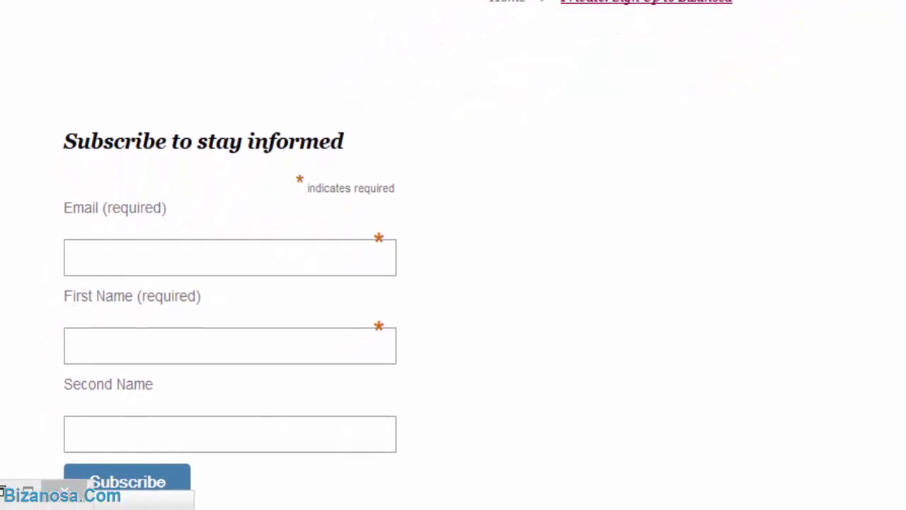
scroll("down", 3)
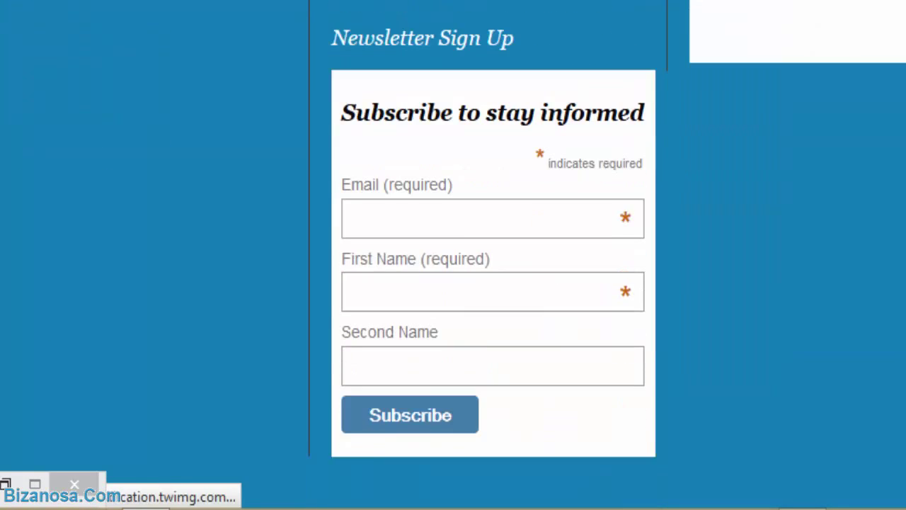
scroll("down", 3)
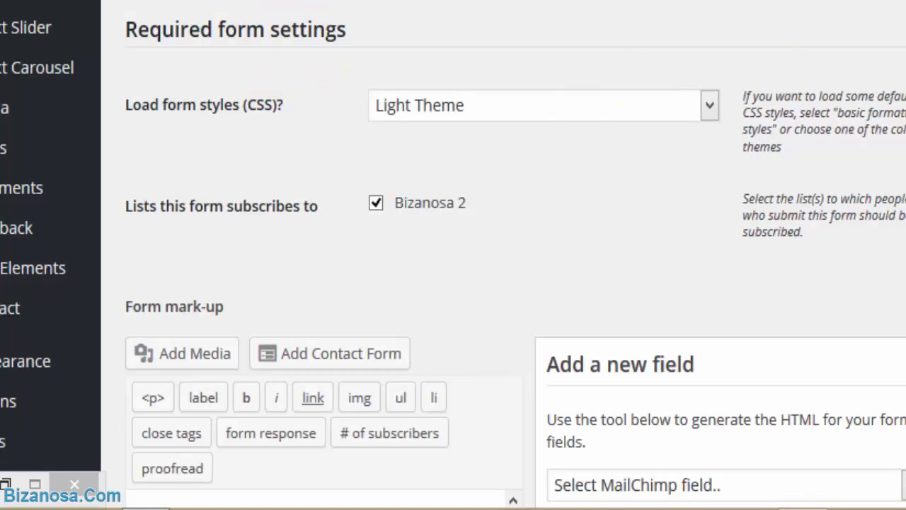
- Scroll down the MailChimp form settings toward Save Changes
scroll("down", 3)
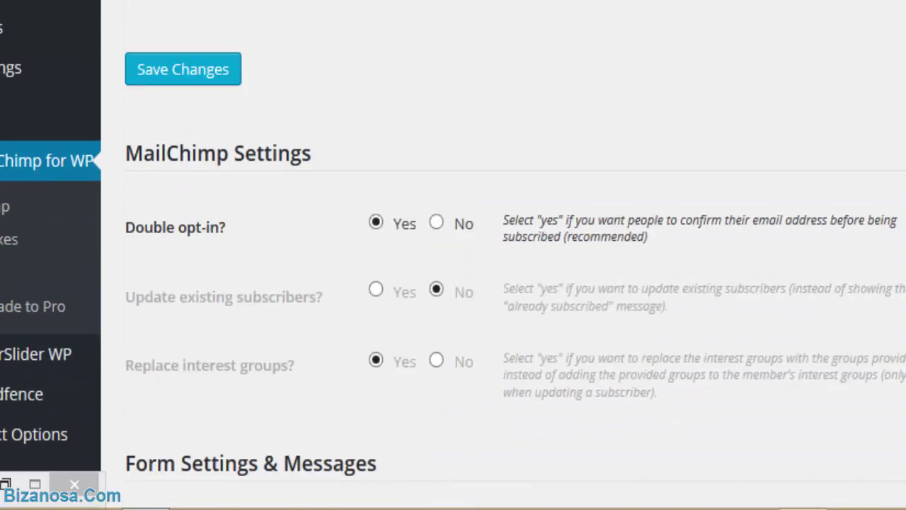